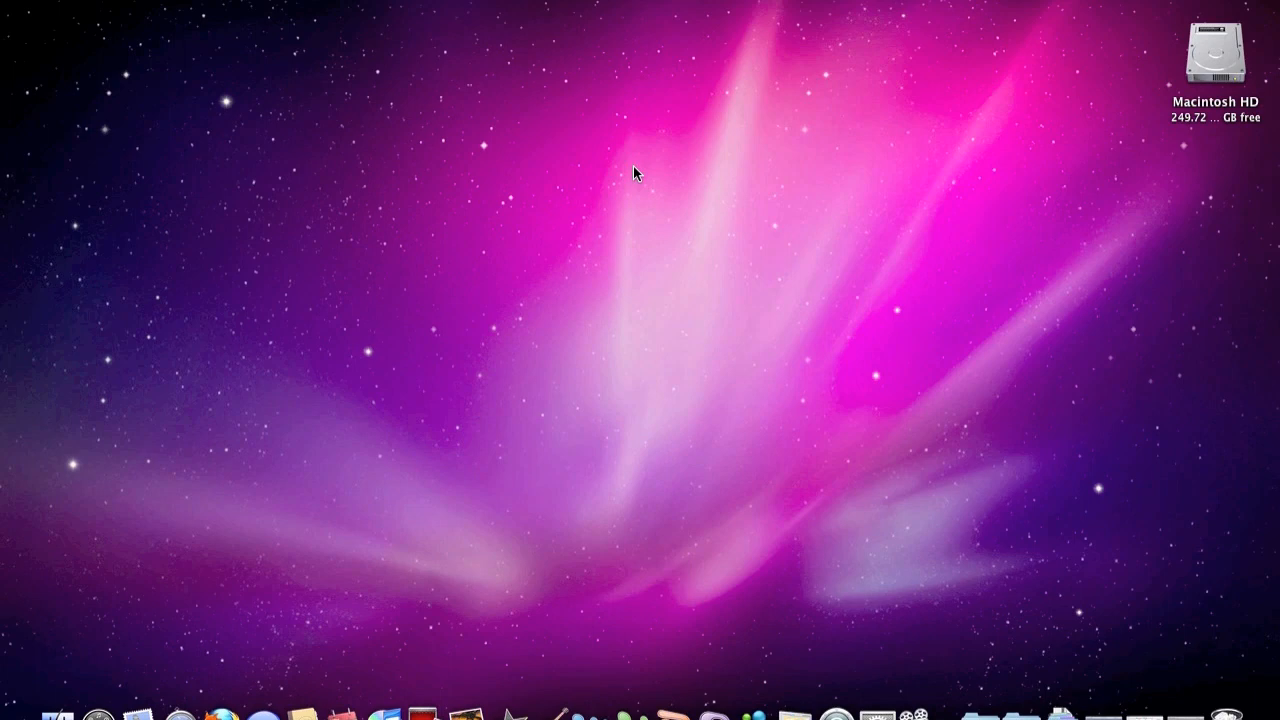
pyautogui.moveTo(620, 688)
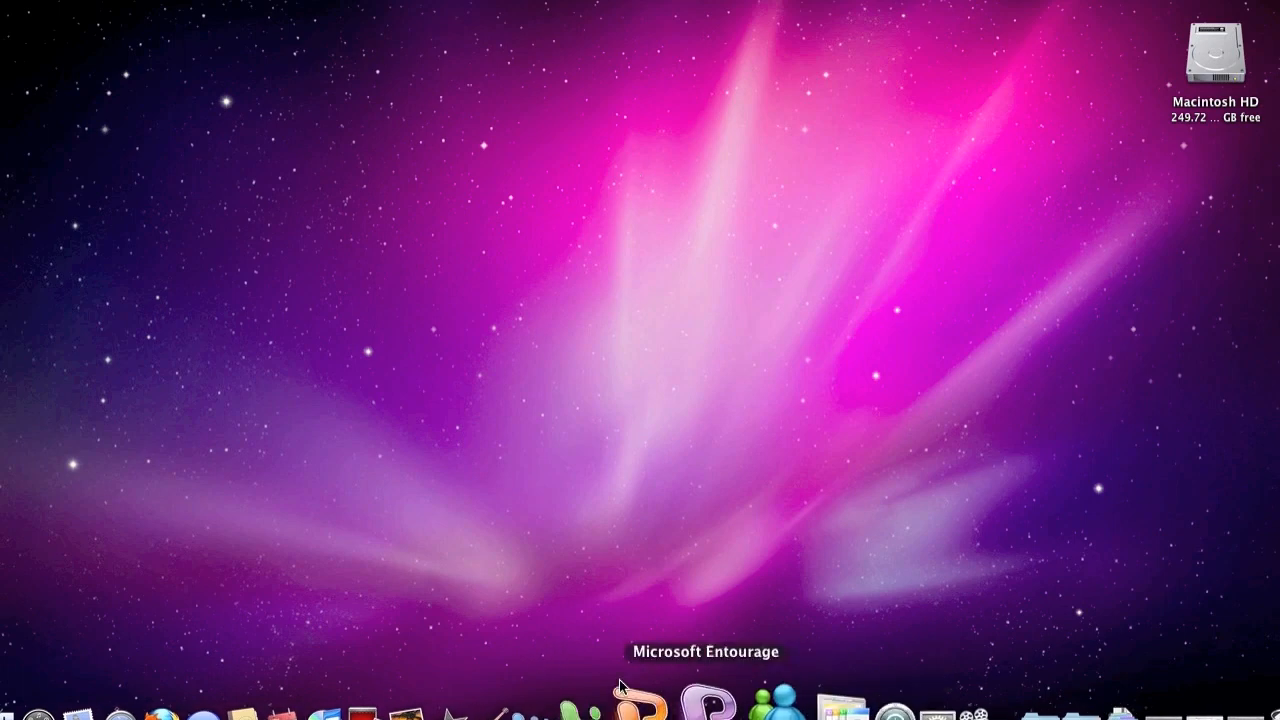
pyautogui.moveTo(595, 544)
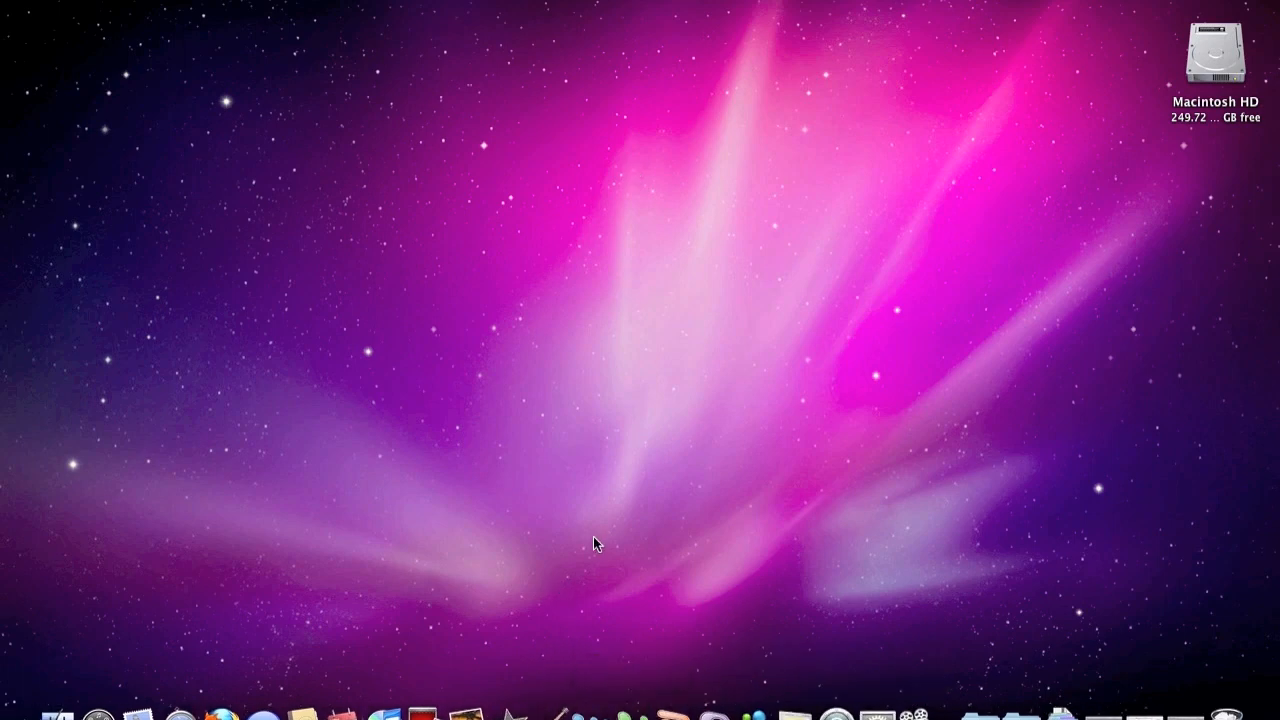
pyautogui.moveTo(753, 424)
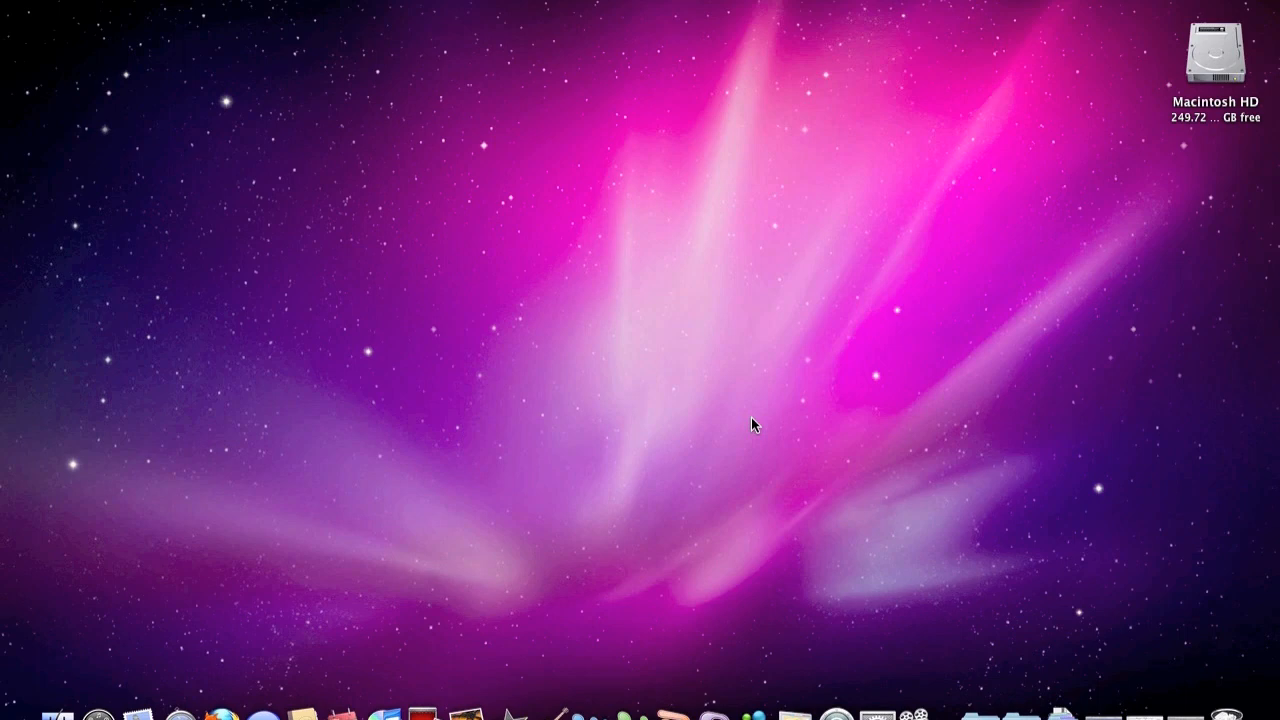
pyautogui.moveTo(657, 577)
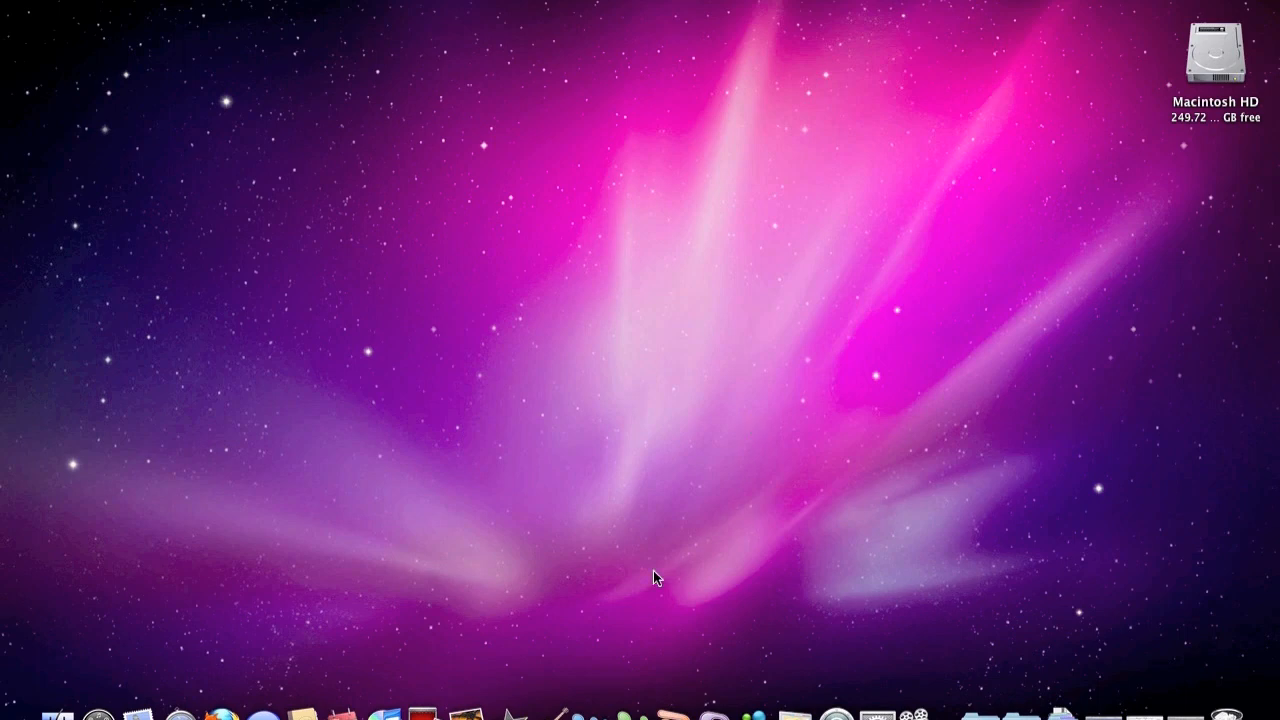
pyautogui.moveTo(884, 705)
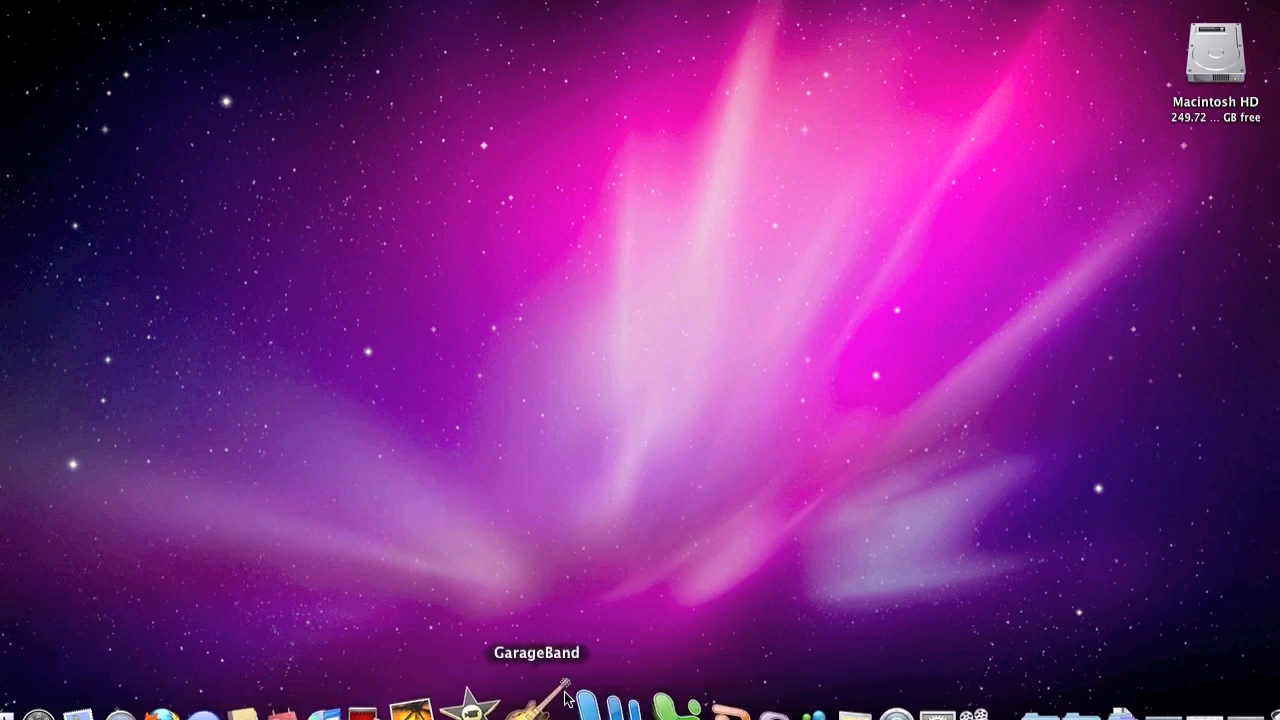
pyautogui.moveTo(524, 626)
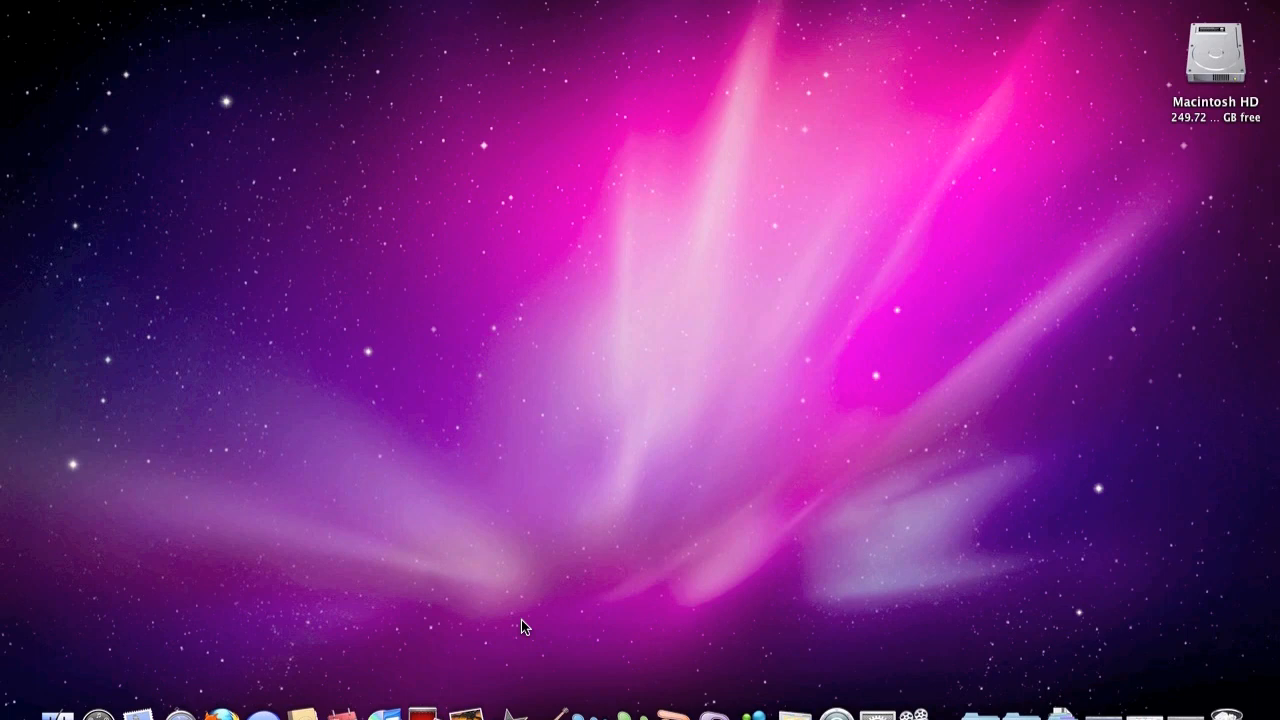
pyautogui.moveTo(675, 462)
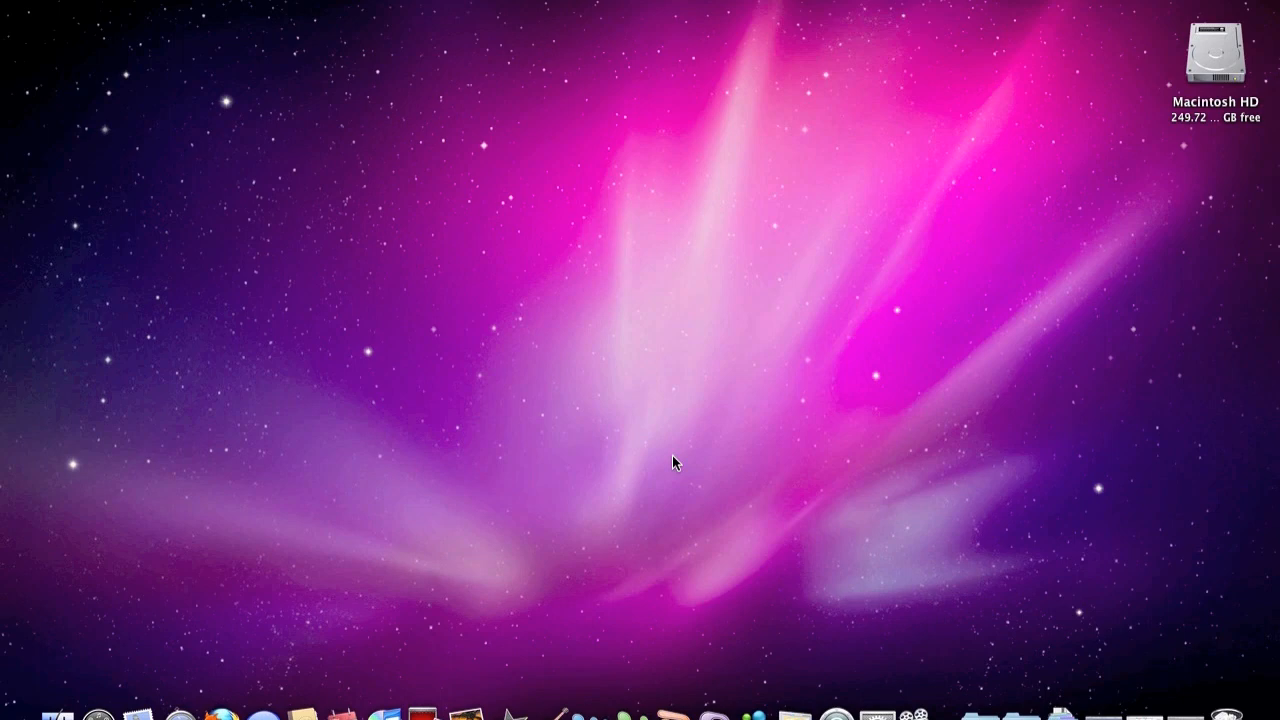
pyautogui.moveTo(620, 464)
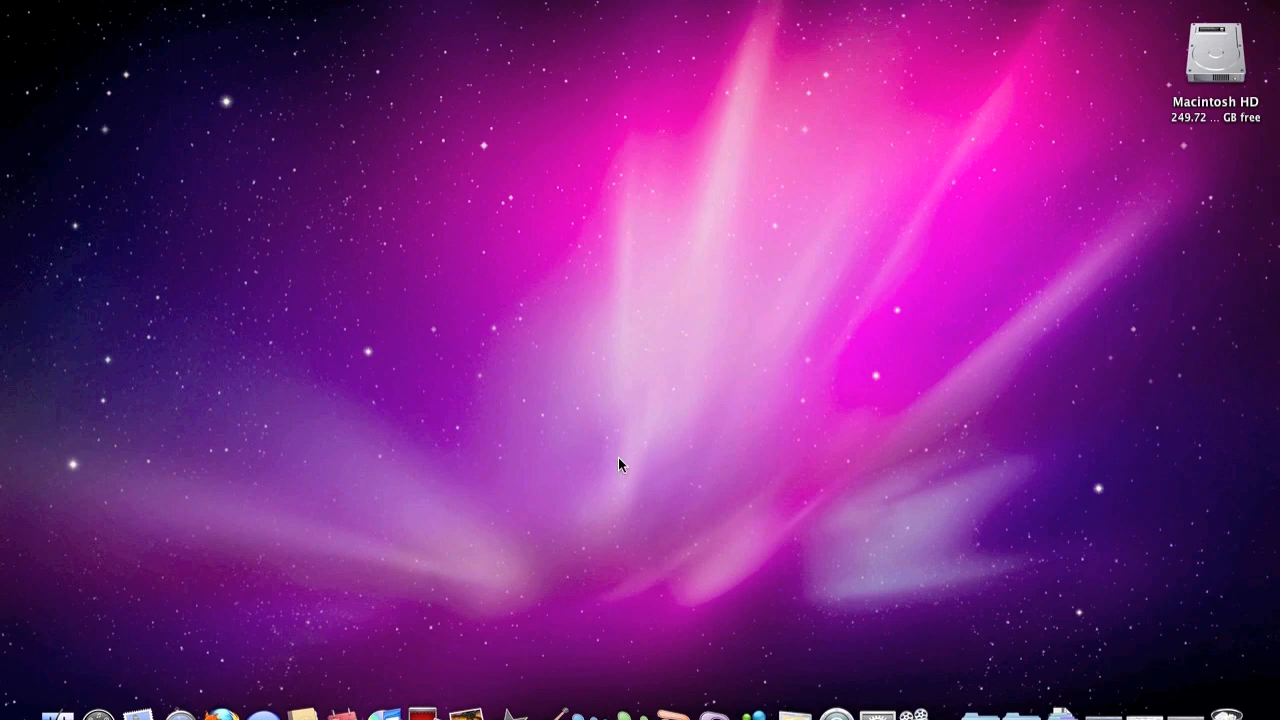
pyautogui.moveTo(405, 513)
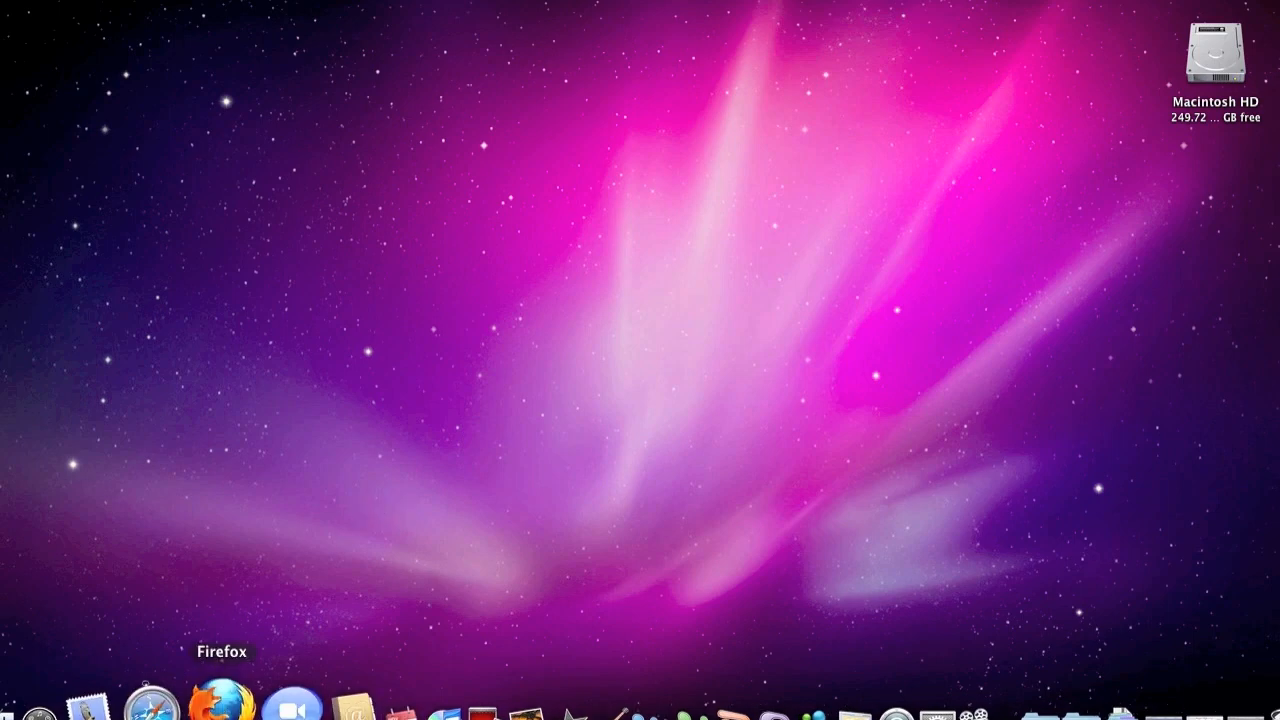
# Step: Launch Firefox, search Google for docklibrary, and start the DockLibrary.zip download
pyautogui.click(218, 703)
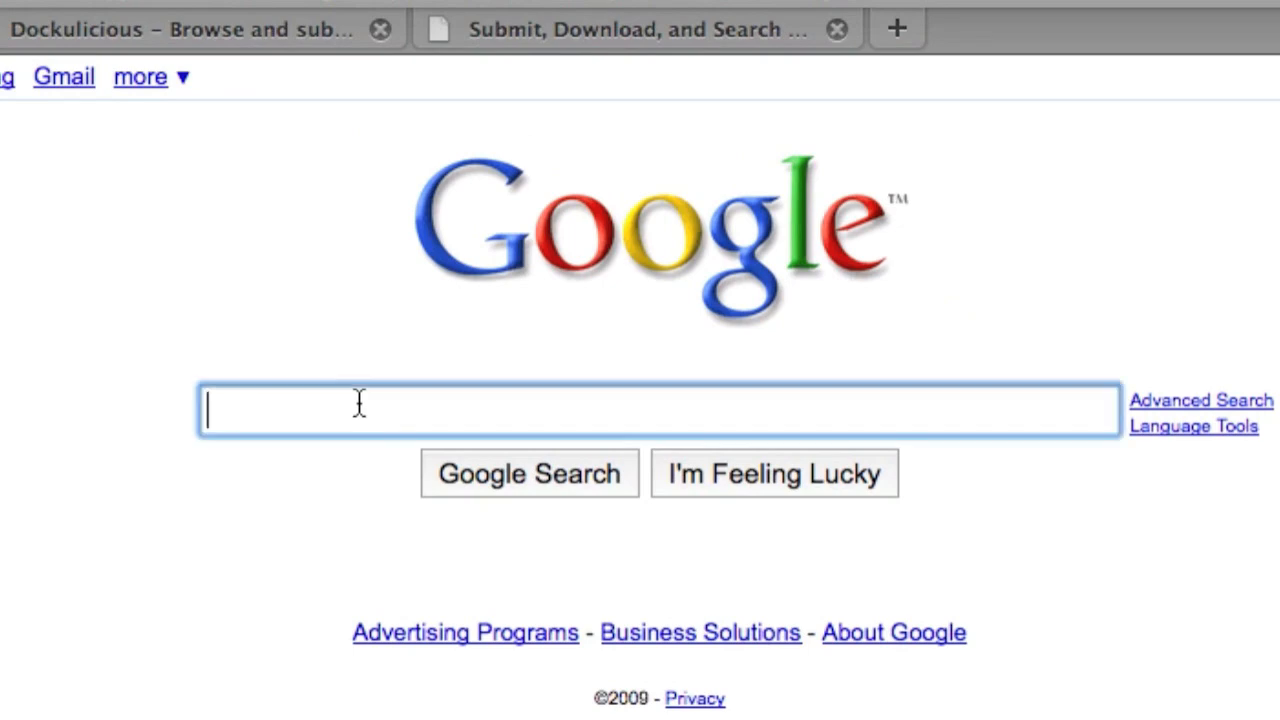
pyautogui.write('do')
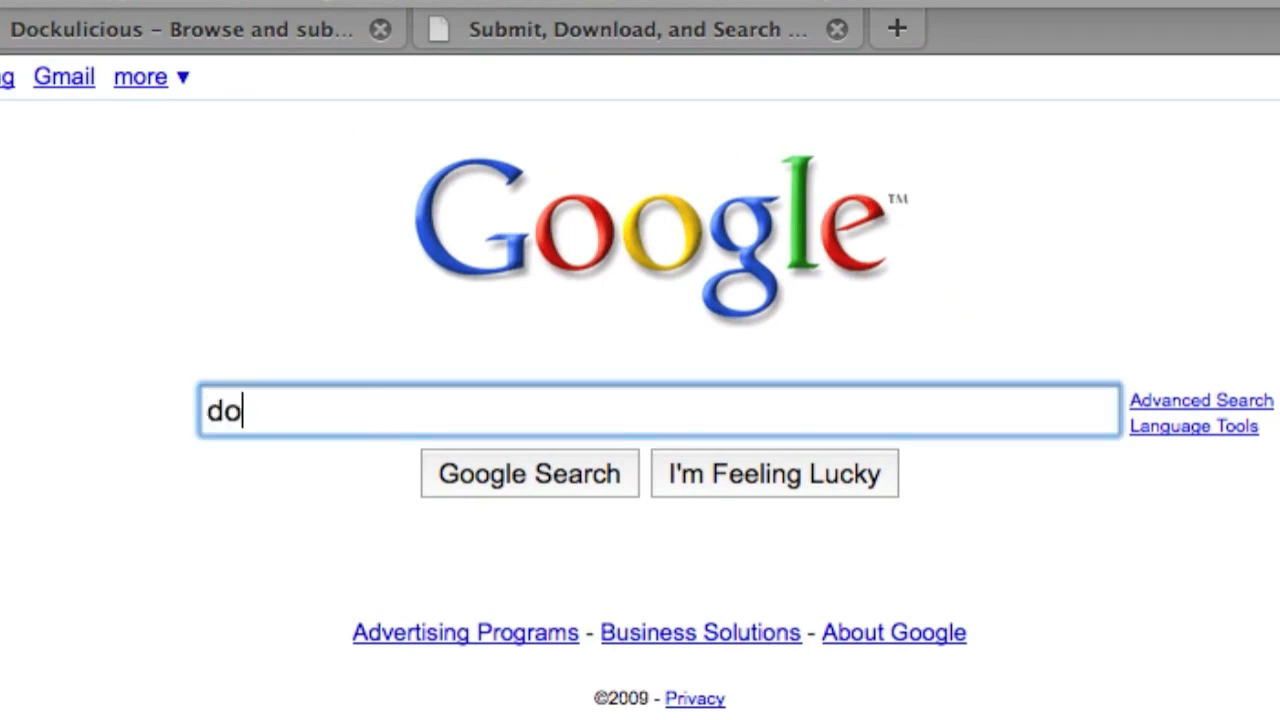
pyautogui.write('cklibrary')
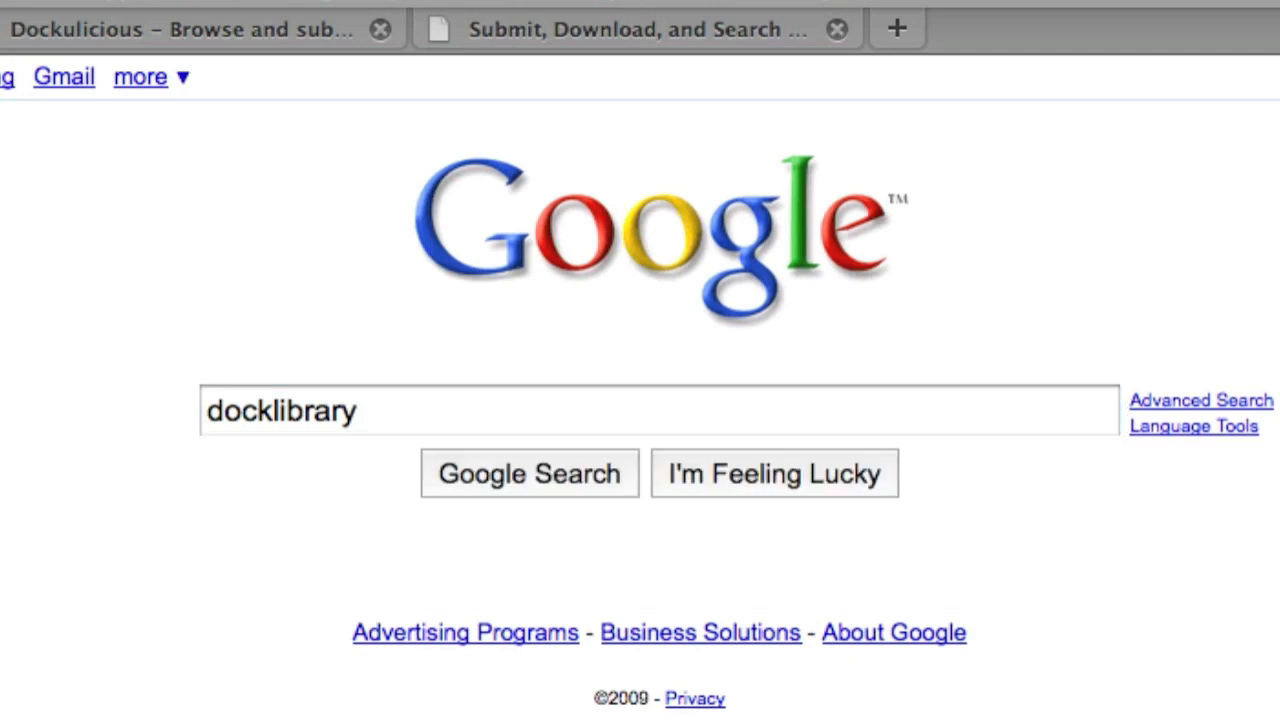
pyautogui.click(529, 473)
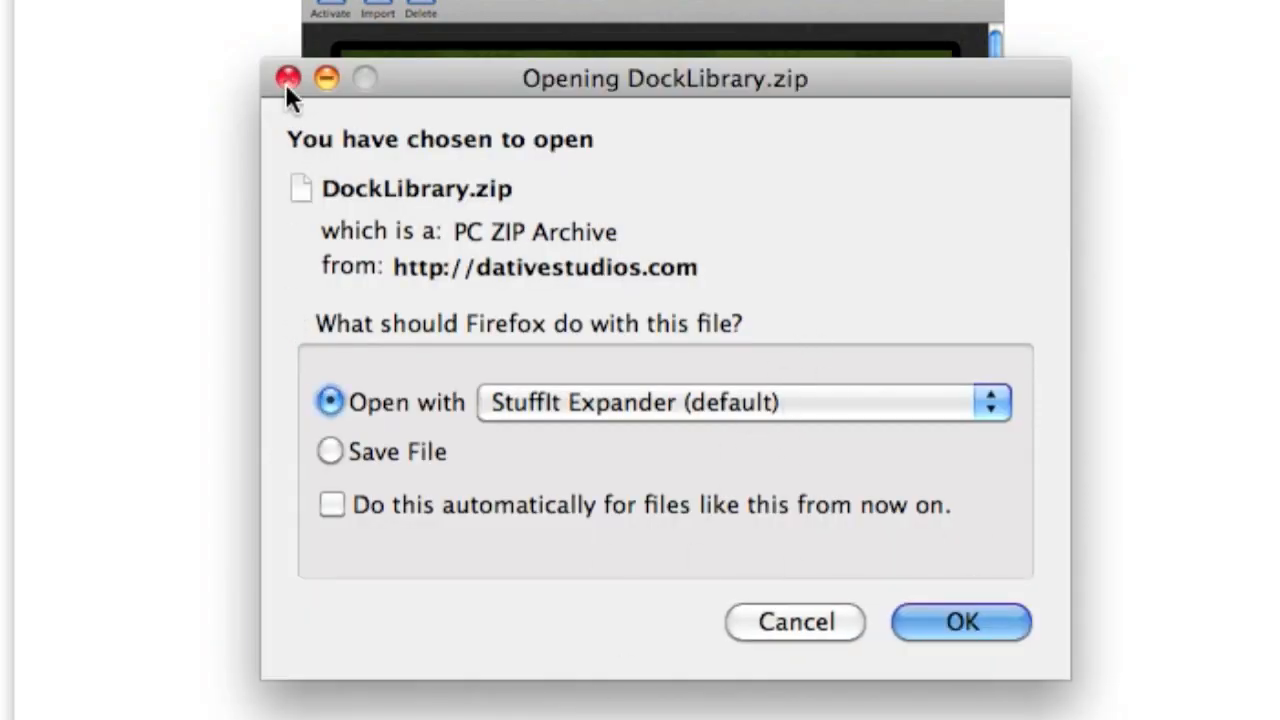
# Step: Cancel the DockLibrary.zip download, confirm Dock Library is installed, and show the LeopardDocks site
pyautogui.click(288, 78)
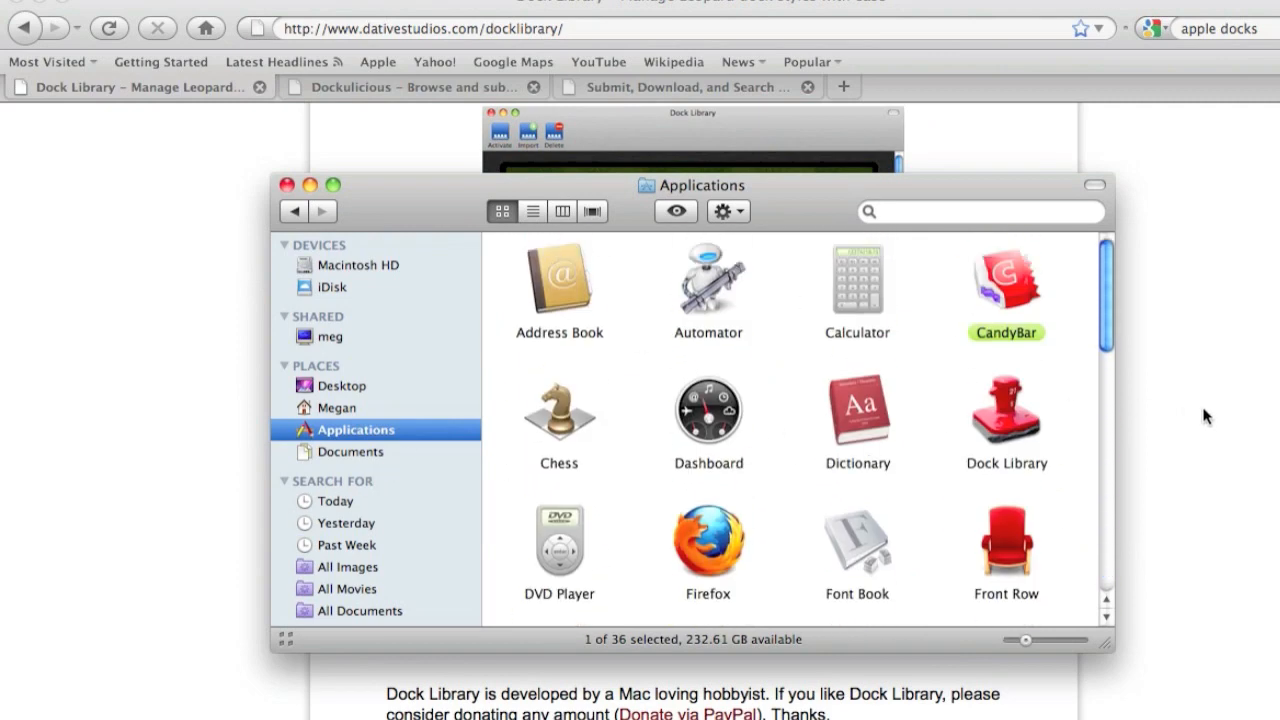
pyautogui.click(1006, 410)
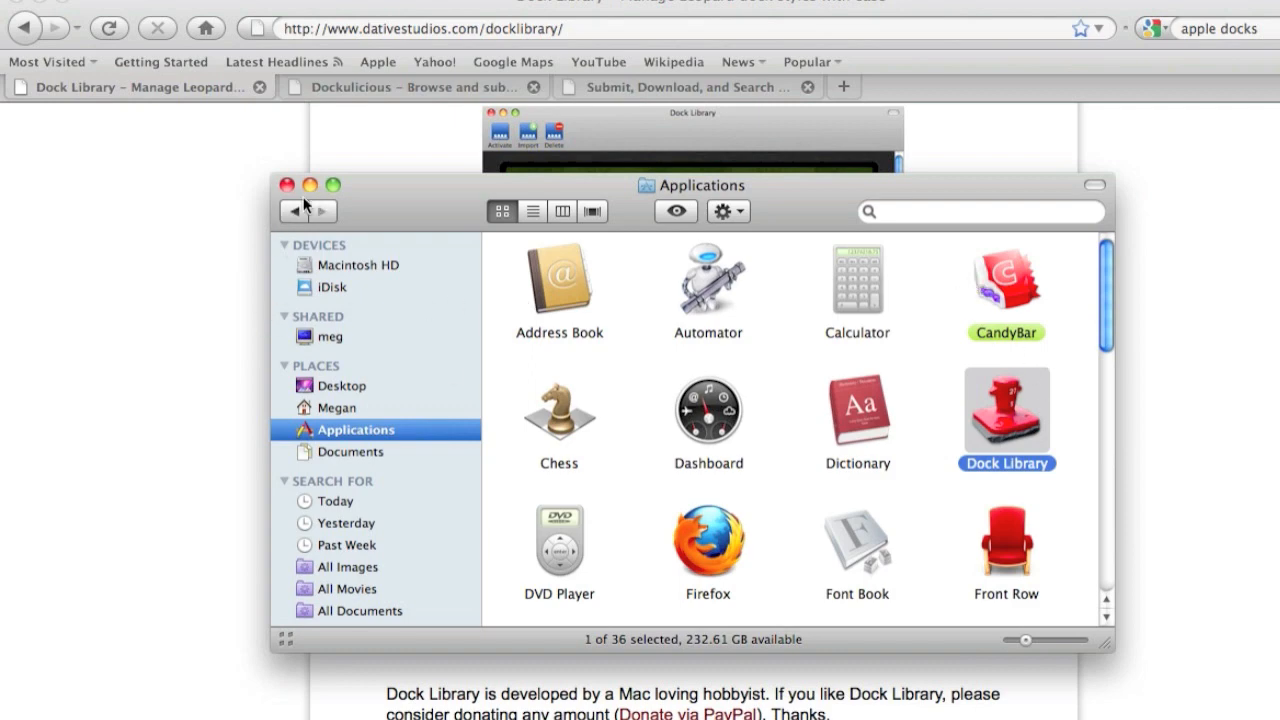
pyautogui.click(287, 185)
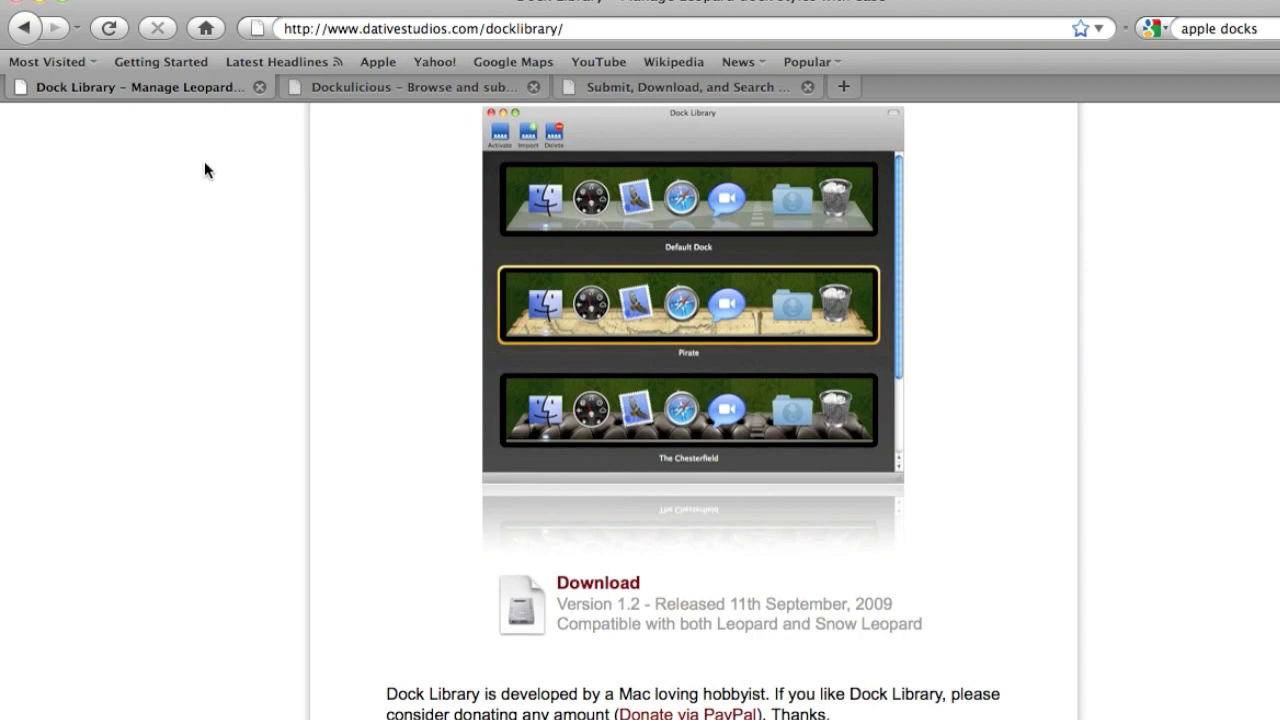
pyautogui.click(410, 87)
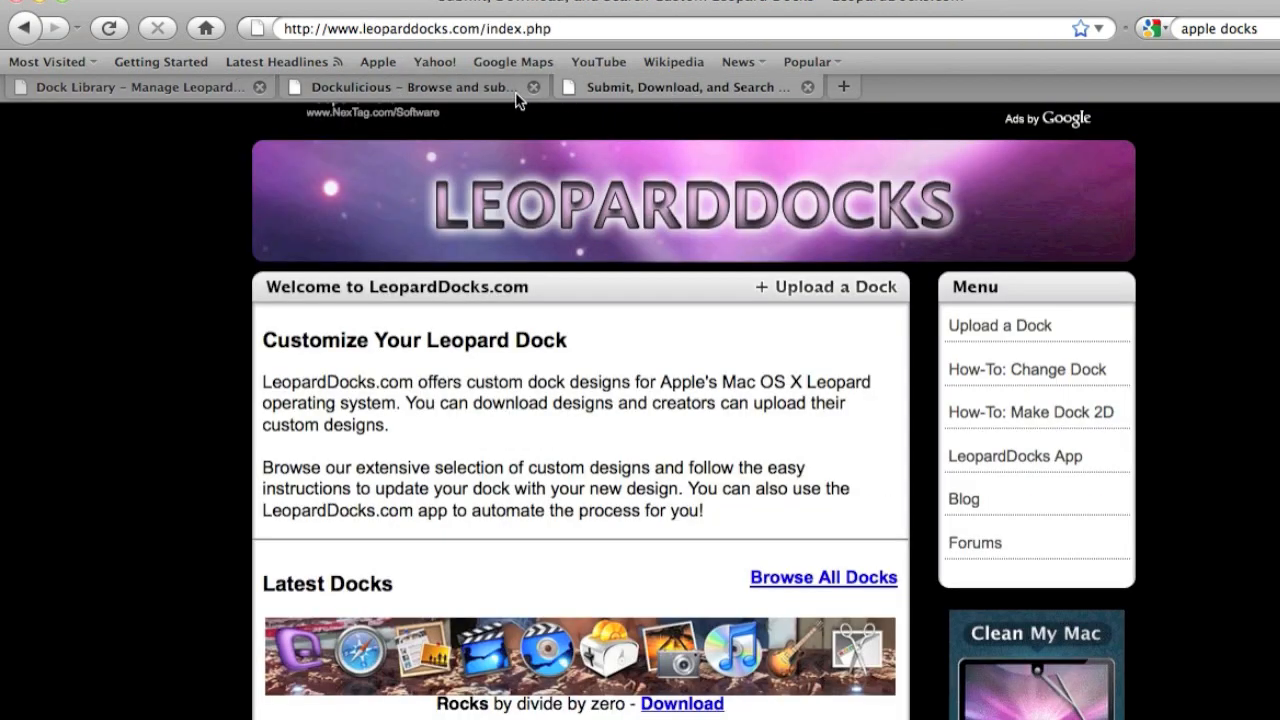
# Step: Switch to the Dockulicious gallery and scroll down to Sexy Dock by cire9753
pyautogui.click(410, 87)
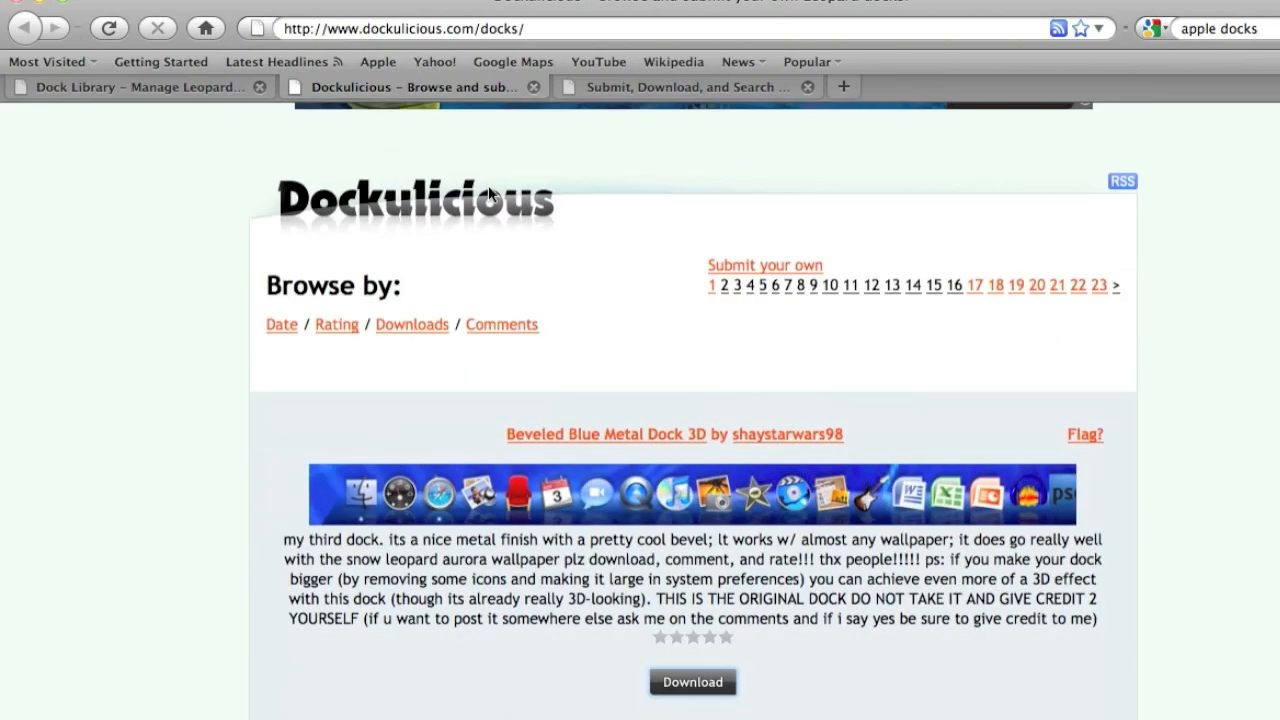
pyautogui.scroll(-3)
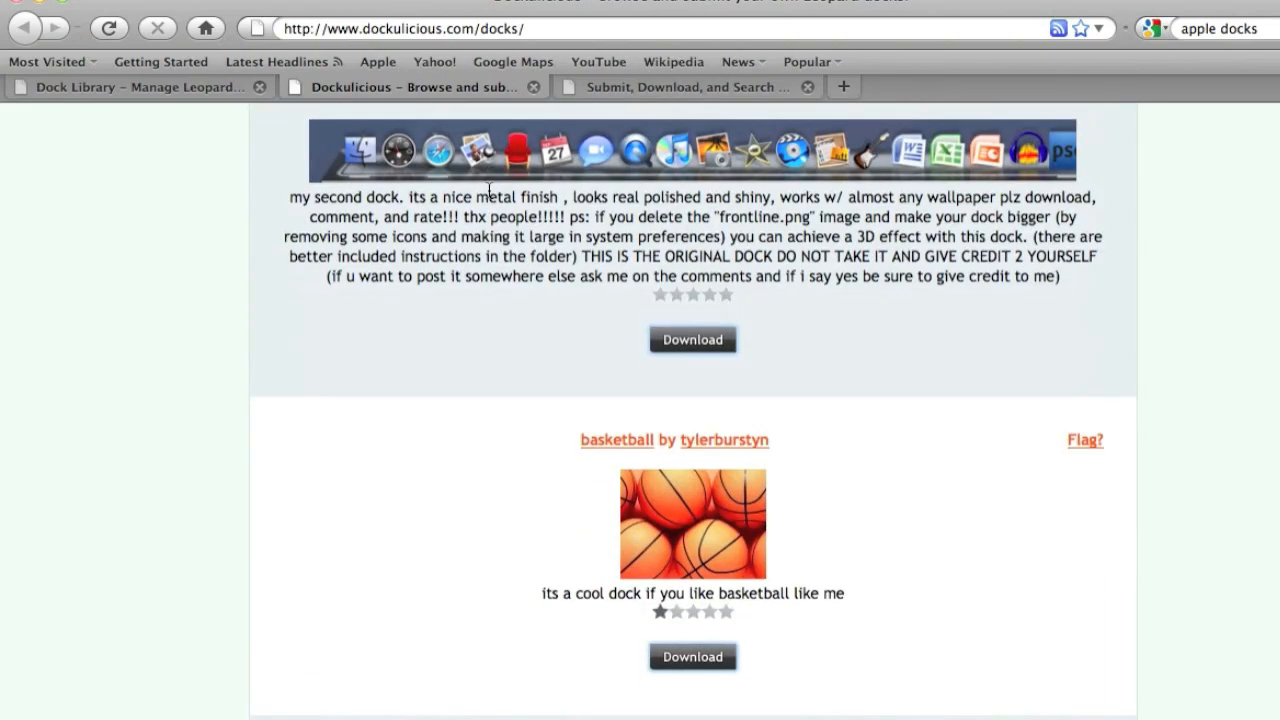
pyautogui.scroll(-3)
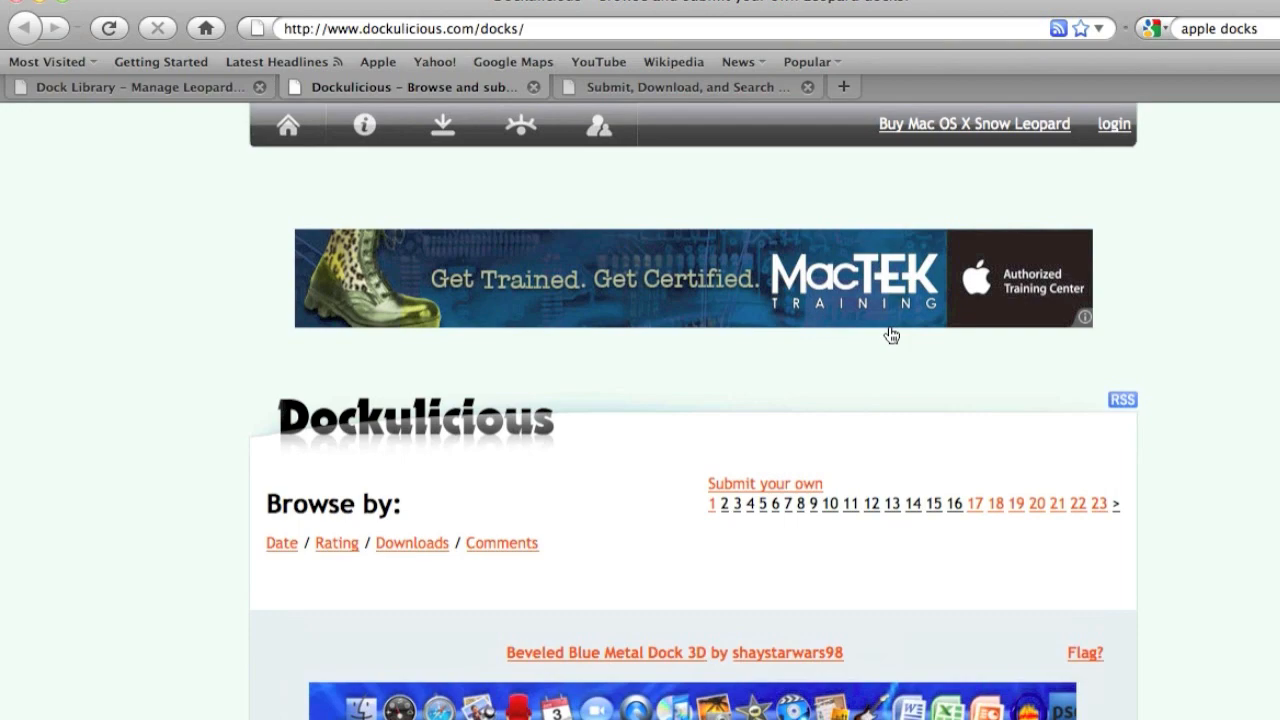
pyautogui.scroll(-3)
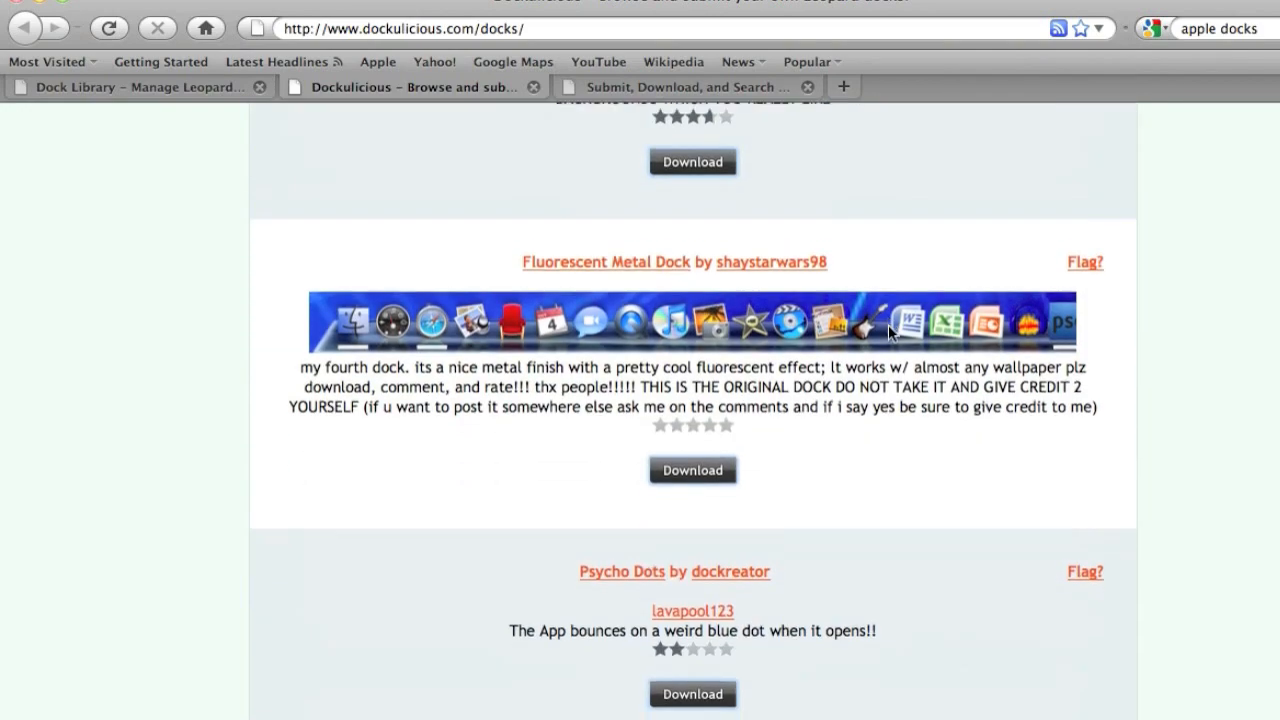
pyautogui.scroll(-3)
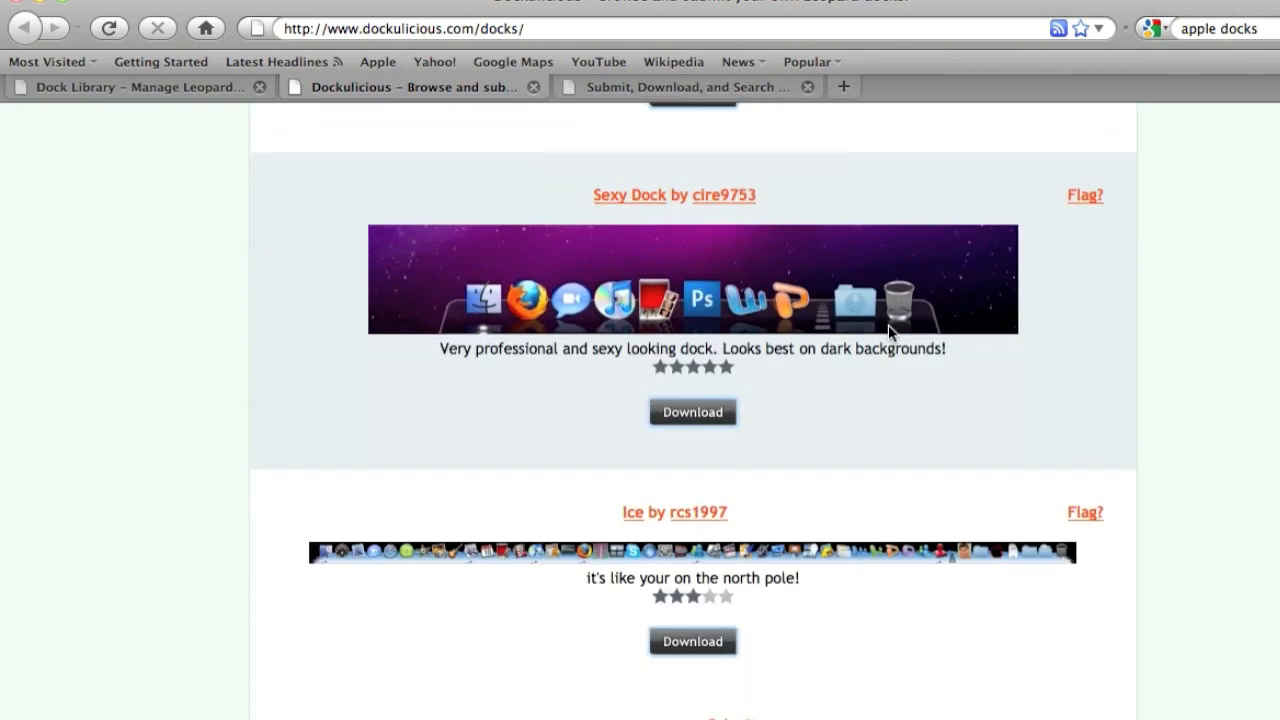
pyautogui.moveTo(686, 213)
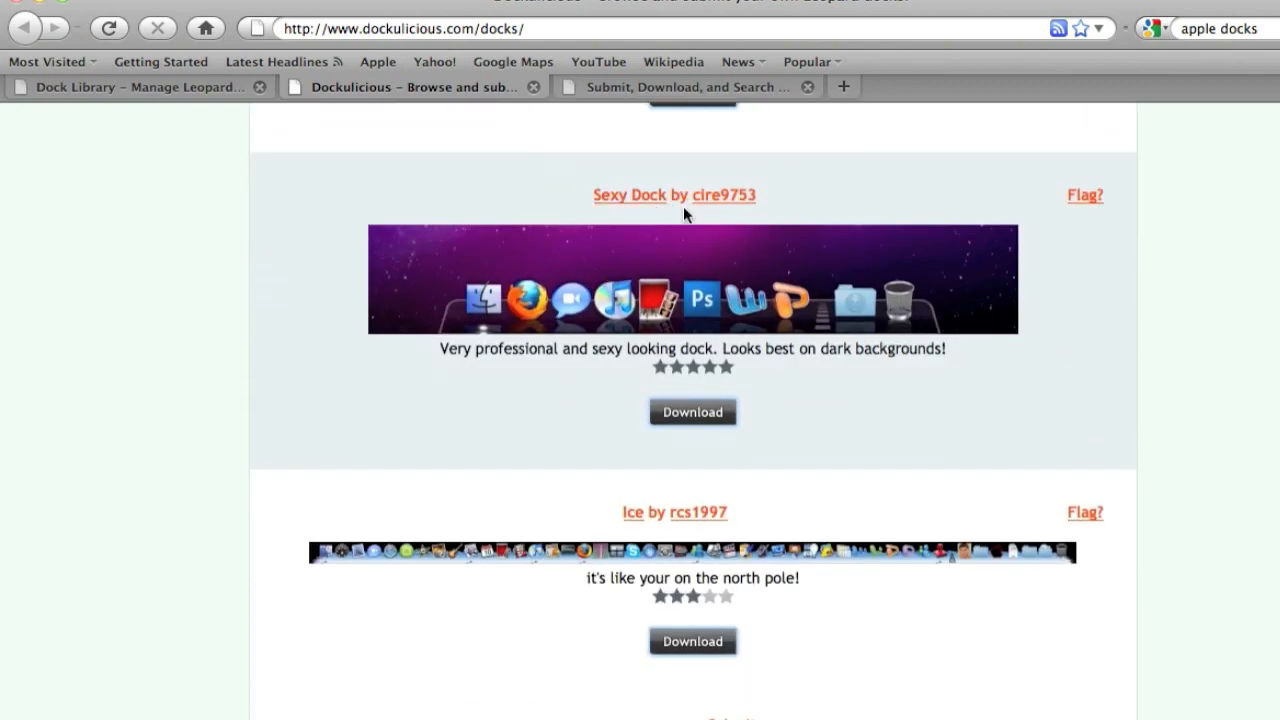
# Step: Download sexy-dock.zip with 'Open with StuffIt Expander' selected, then hide Firefox
pyautogui.click(692, 412)
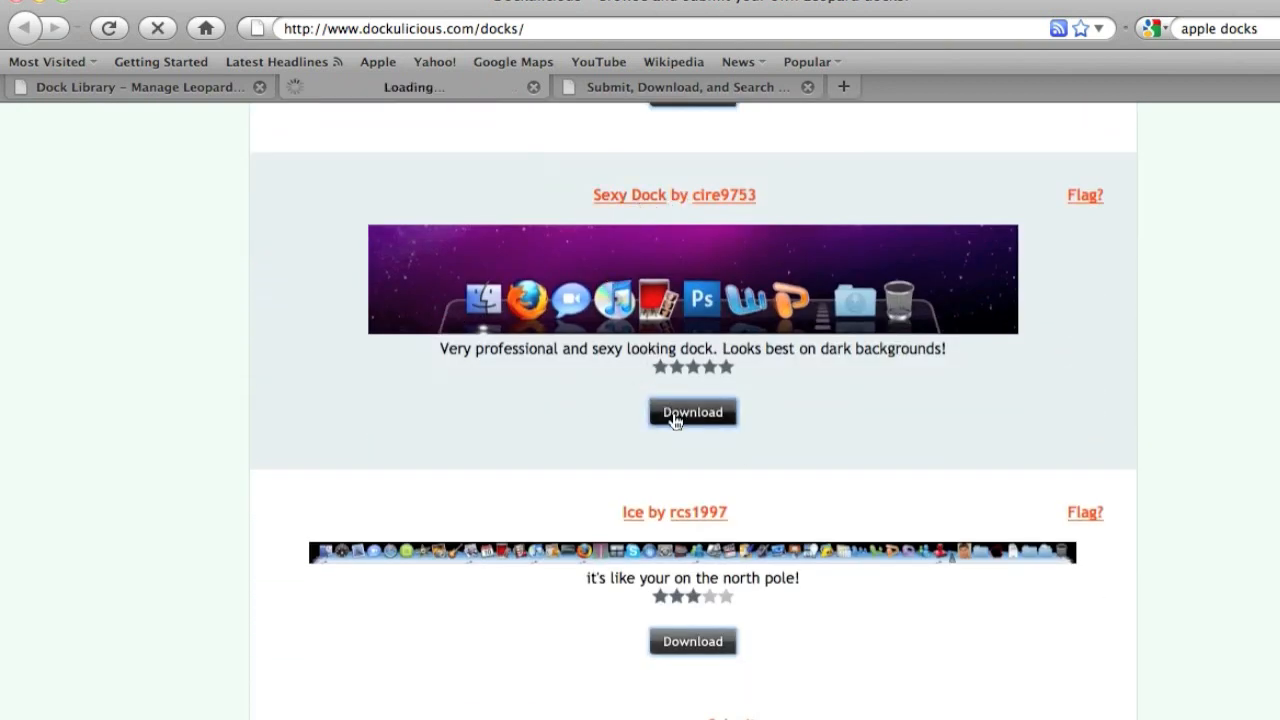
pyautogui.click(692, 411)
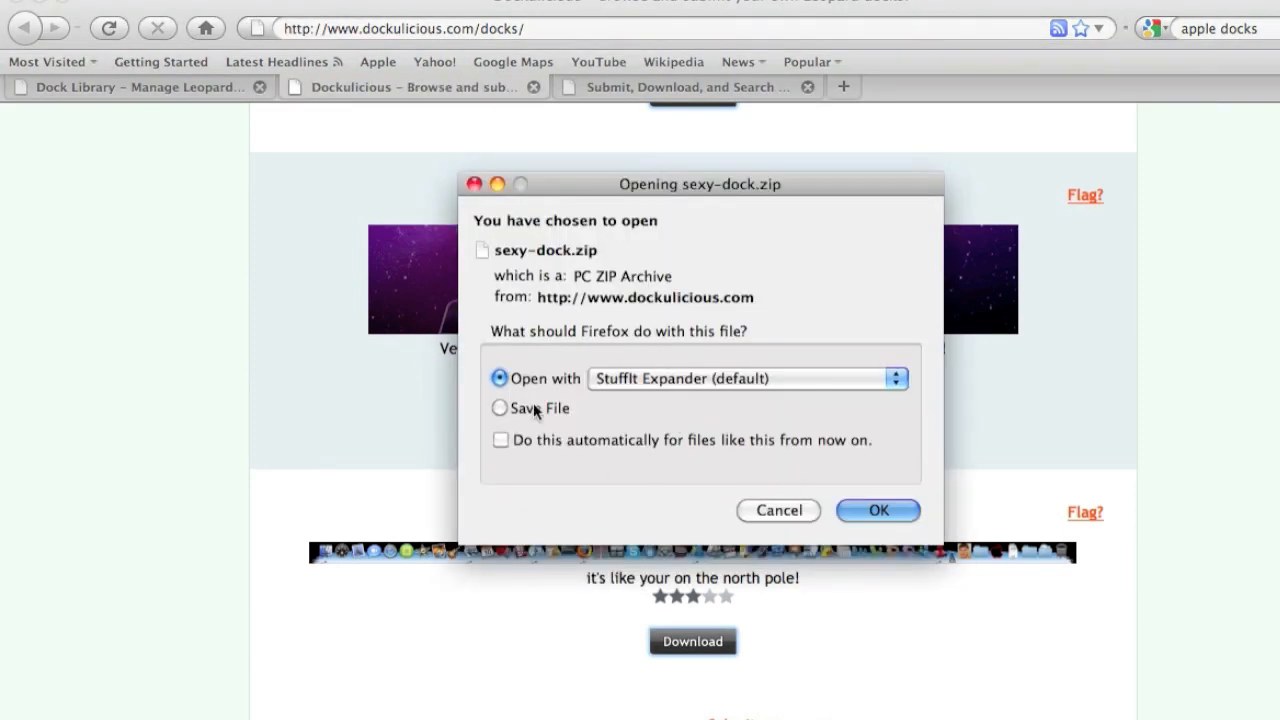
pyautogui.click(877, 510)
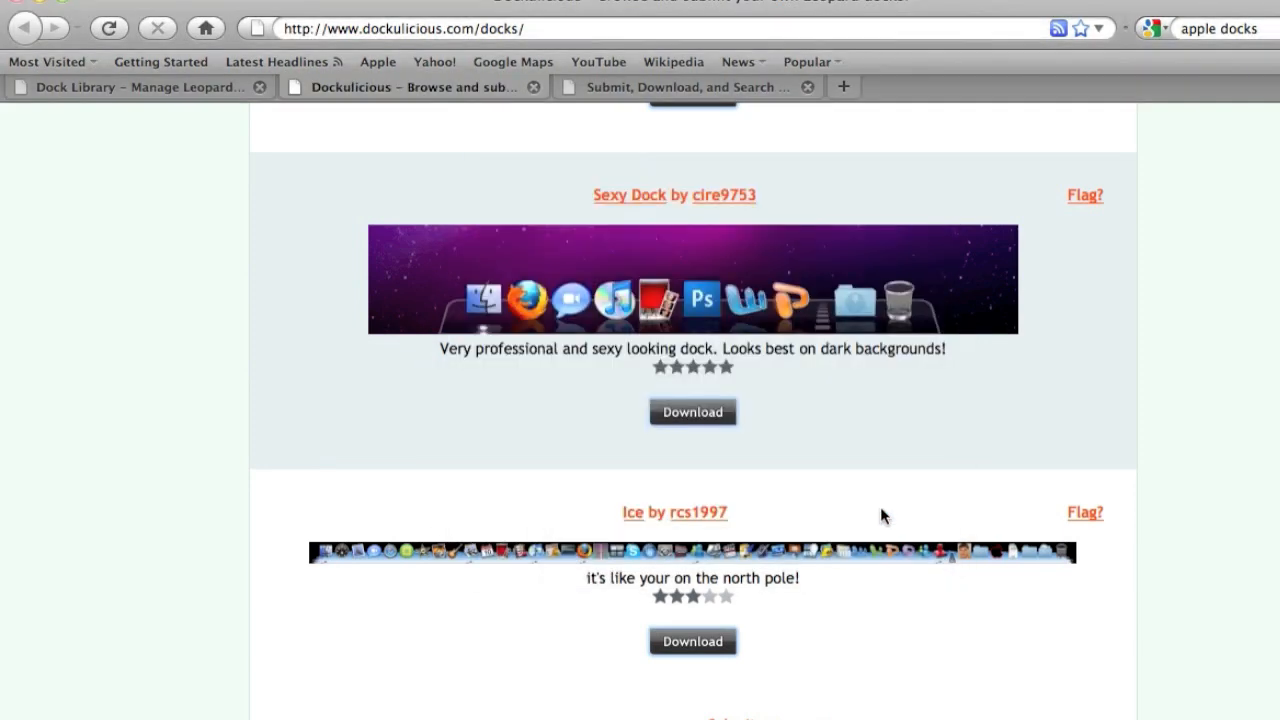
pyautogui.click(692, 411)
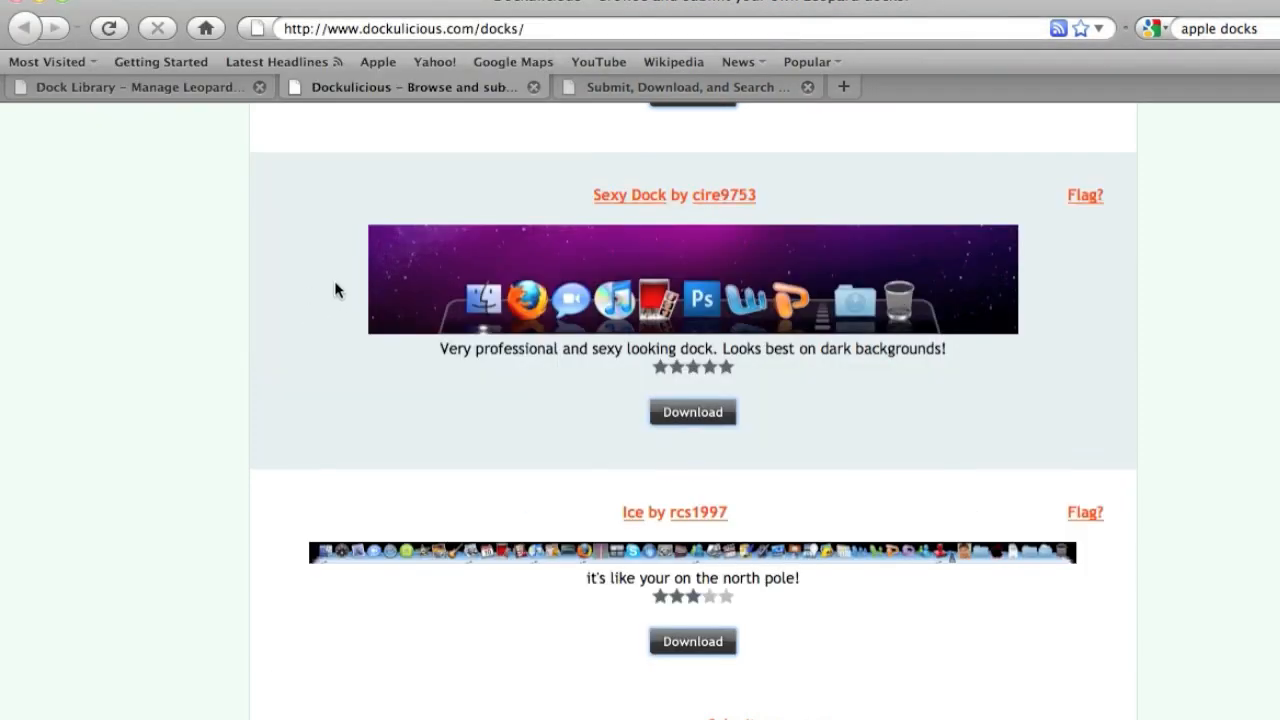
pyautogui.click(692, 411)
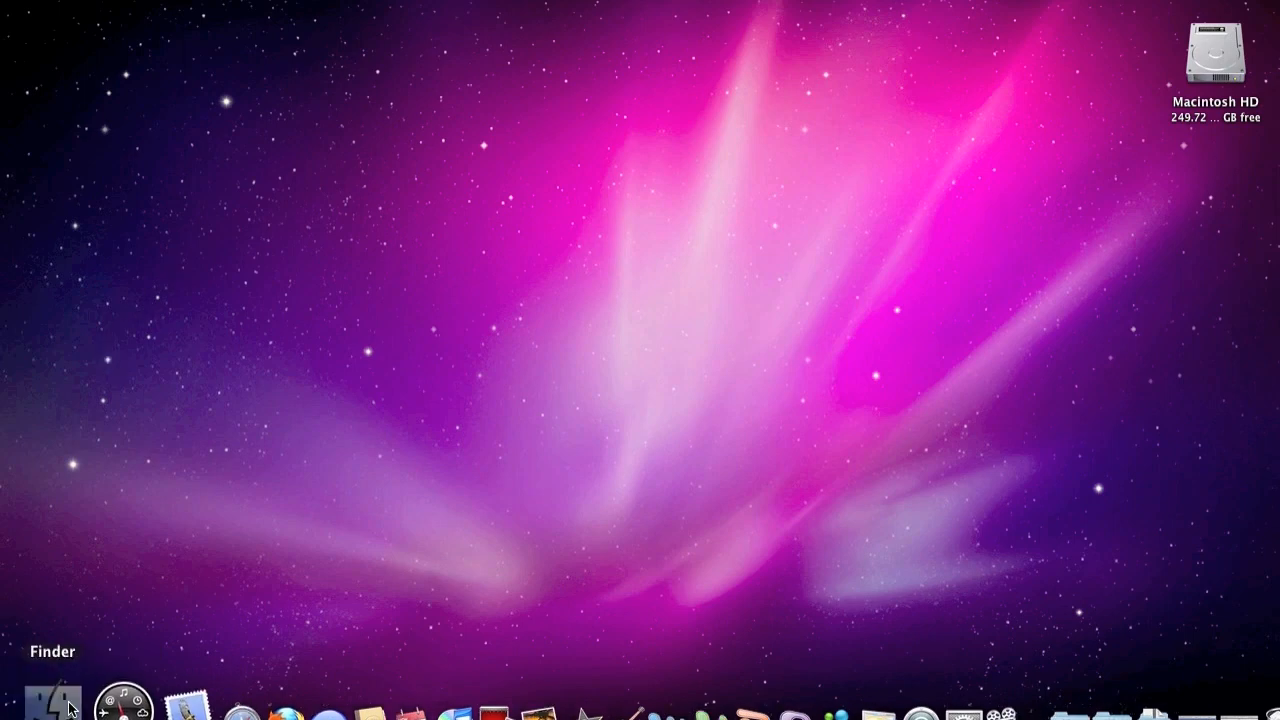
# Step: Launch Dock Library from Finder's Applications folder to show its theme list
pyautogui.click(55, 708)
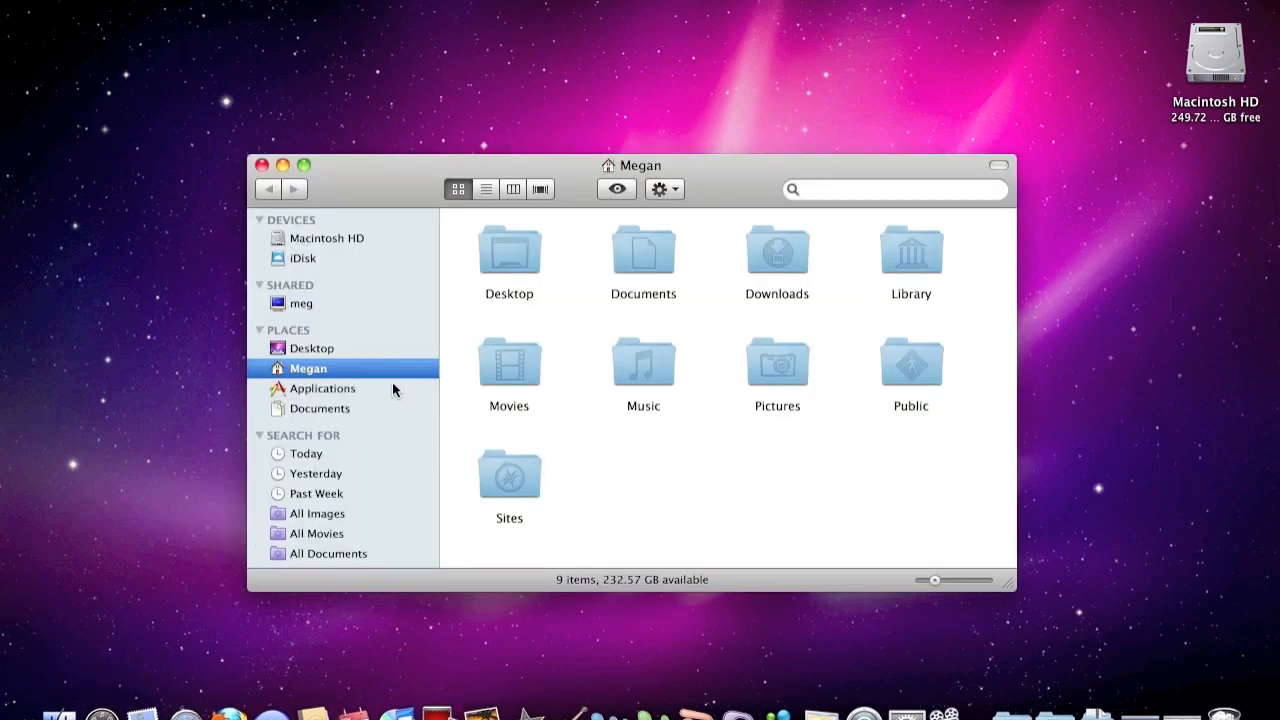
pyautogui.click(324, 388)
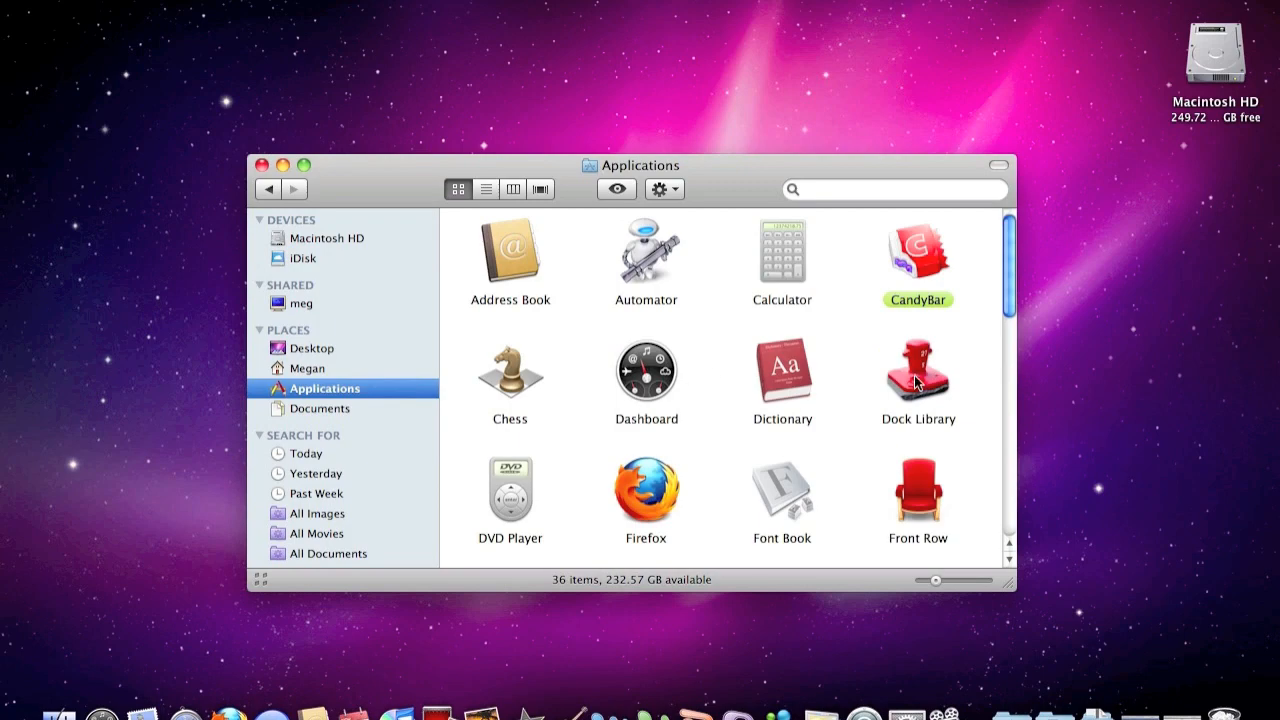
pyautogui.doubleClick(917, 372)
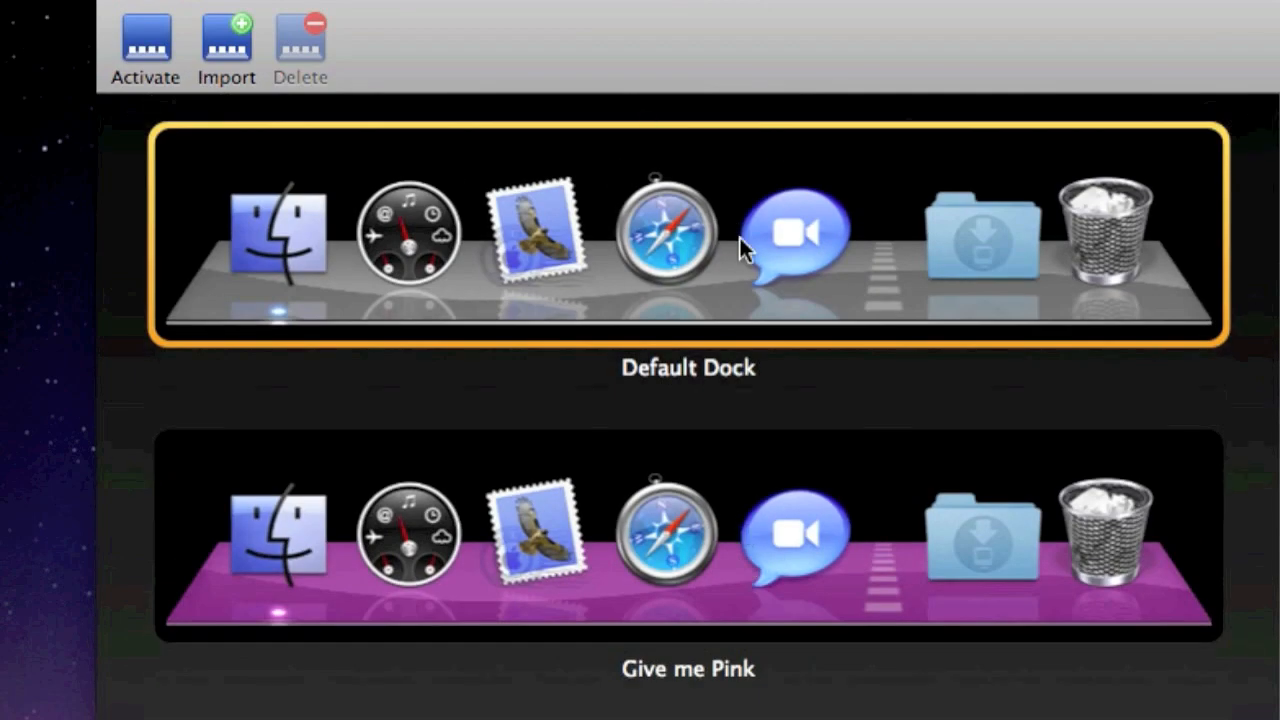
pyautogui.scroll(-3)
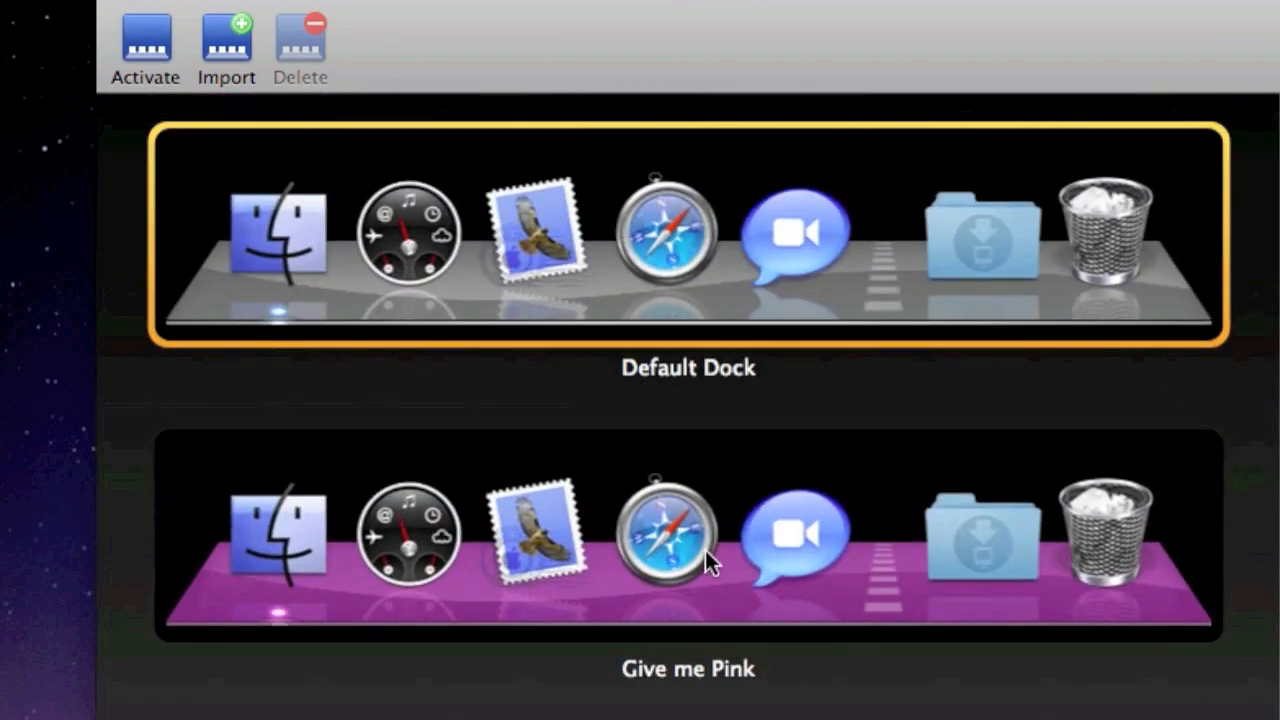
pyautogui.moveTo(240, 90)
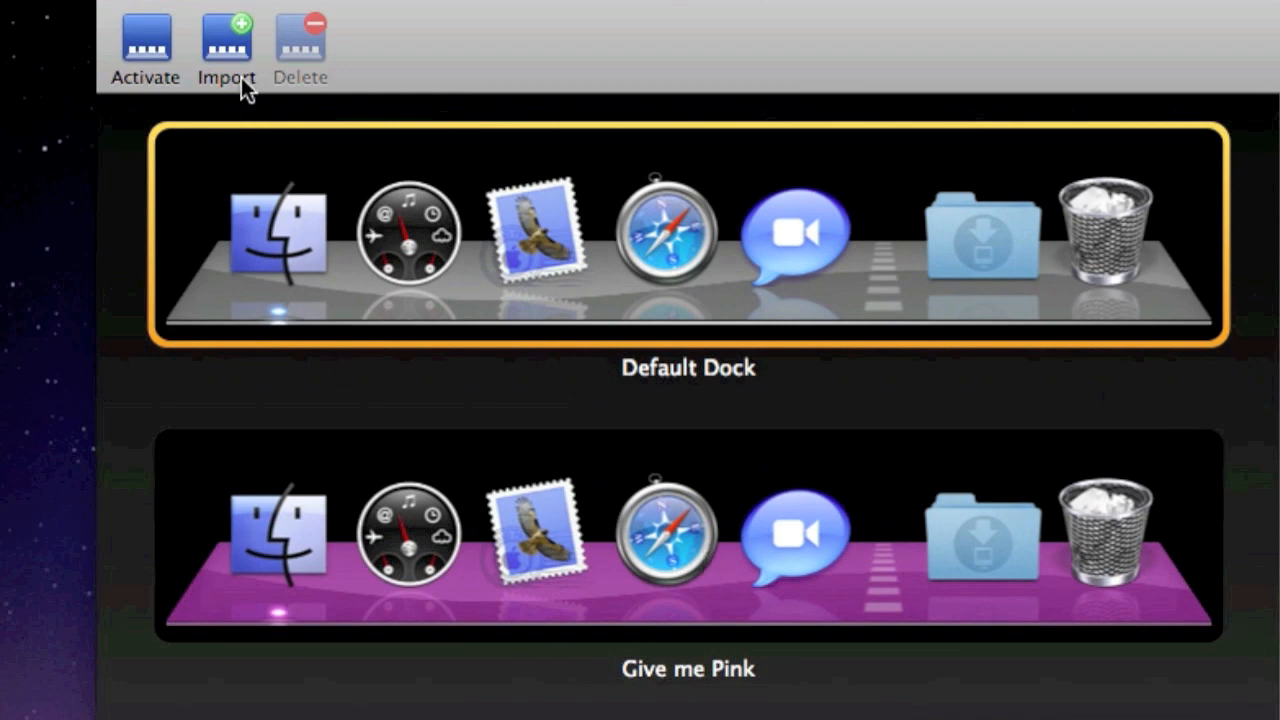
# Step: Import the Sexy Dock folder from Downloads into Dock Library
pyautogui.click(225, 45)
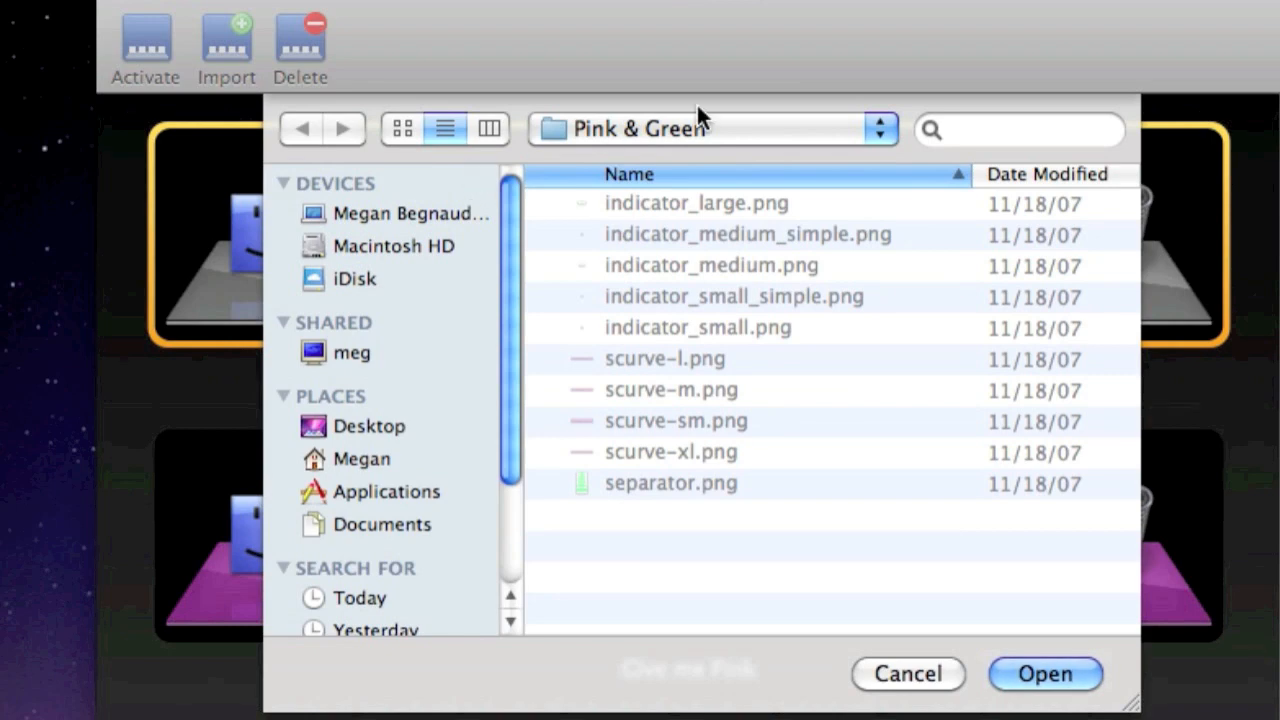
pyautogui.click(711, 128)
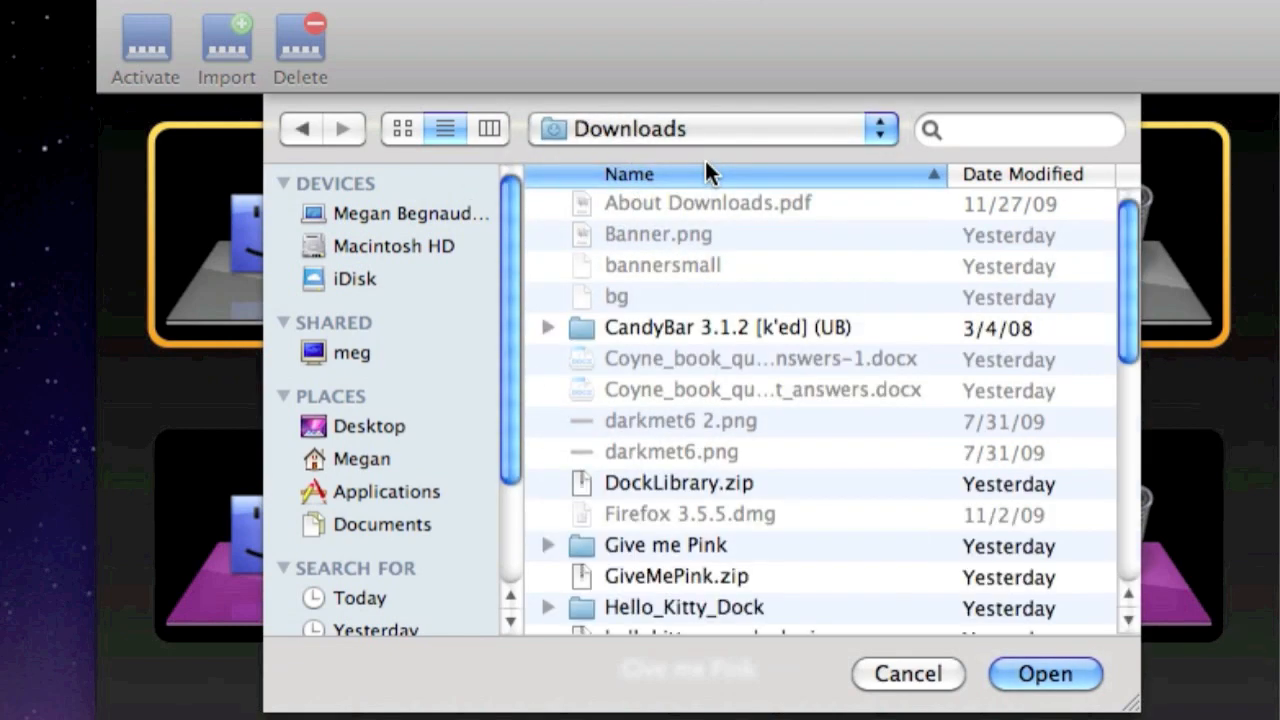
pyautogui.scroll(-3)
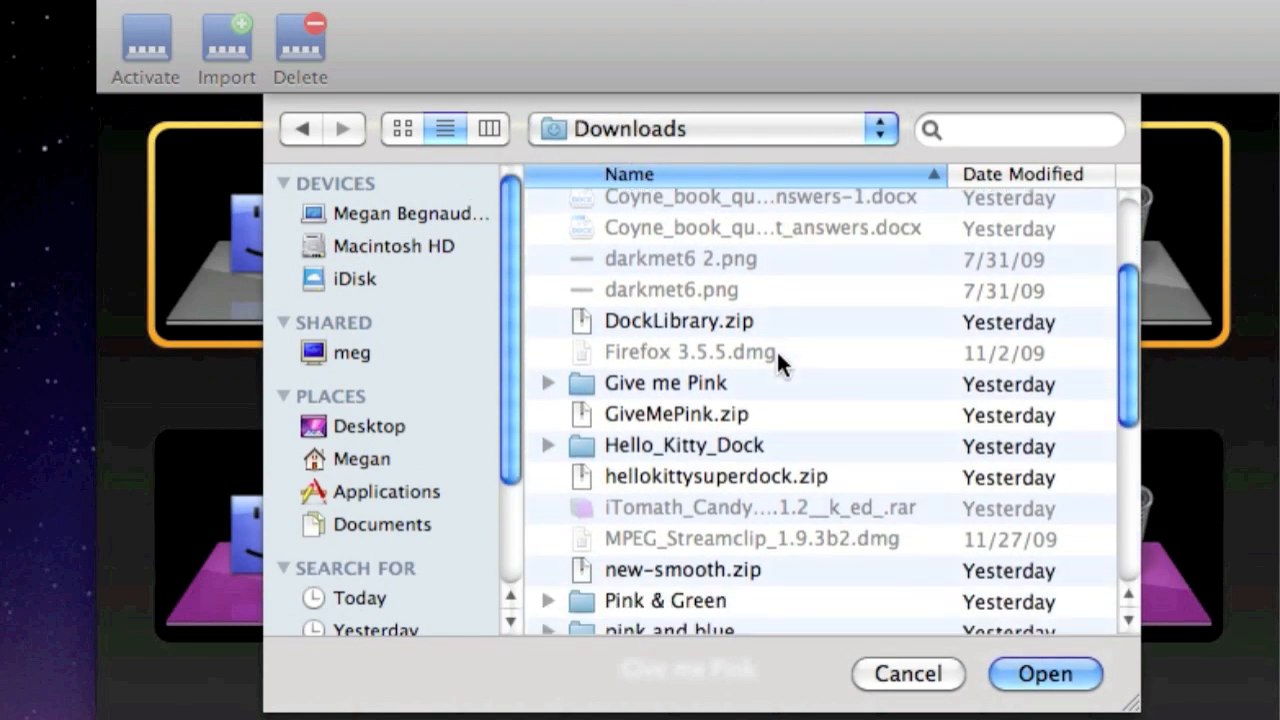
pyautogui.scroll(-3)
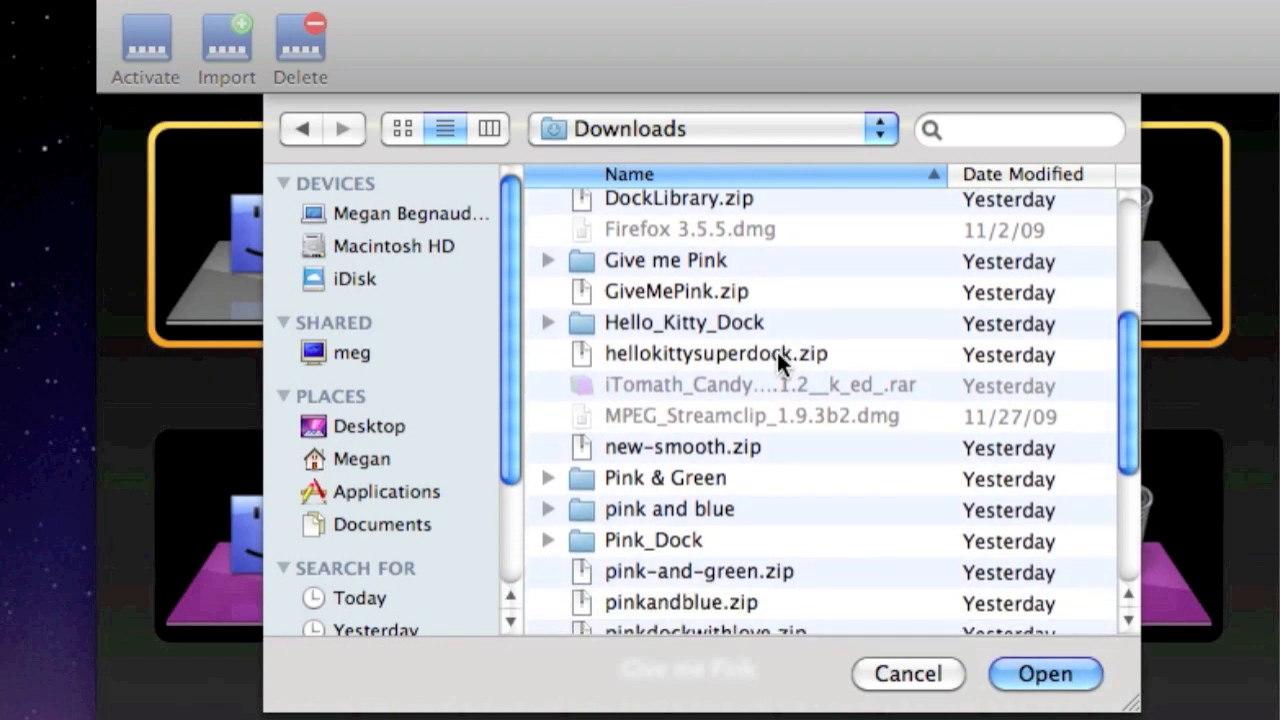
pyautogui.scroll(-3)
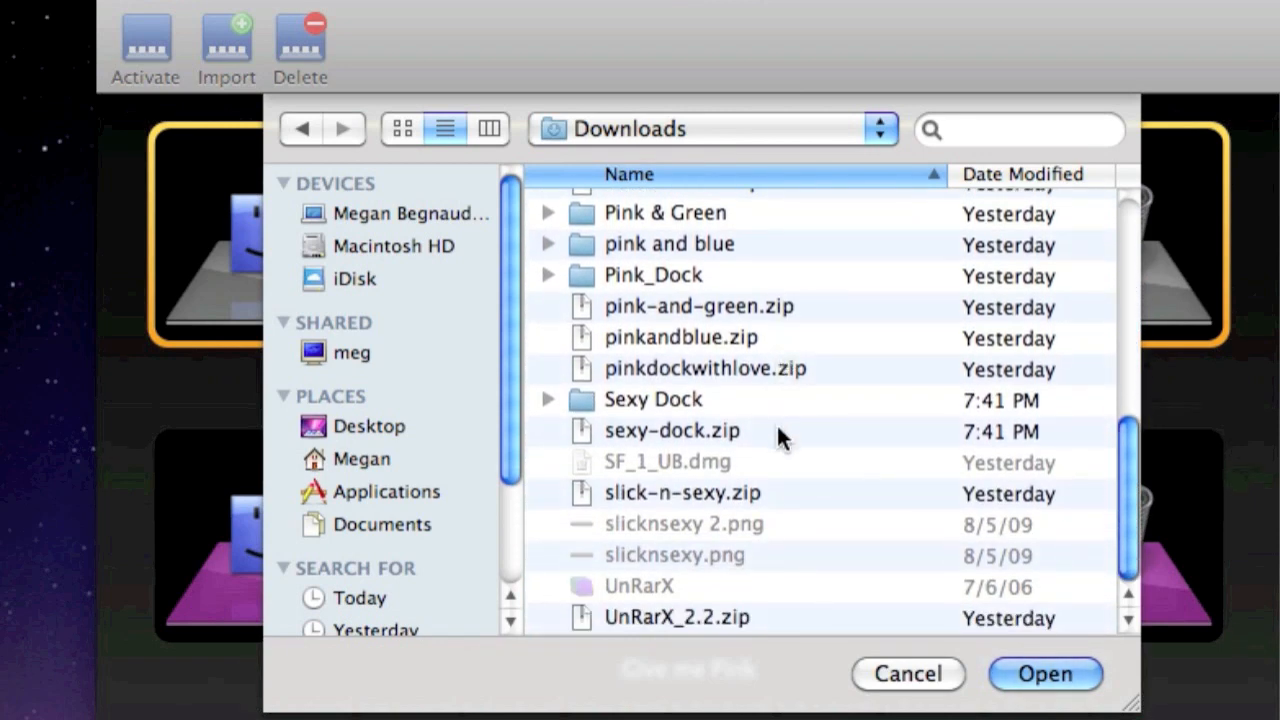
pyautogui.click(653, 411)
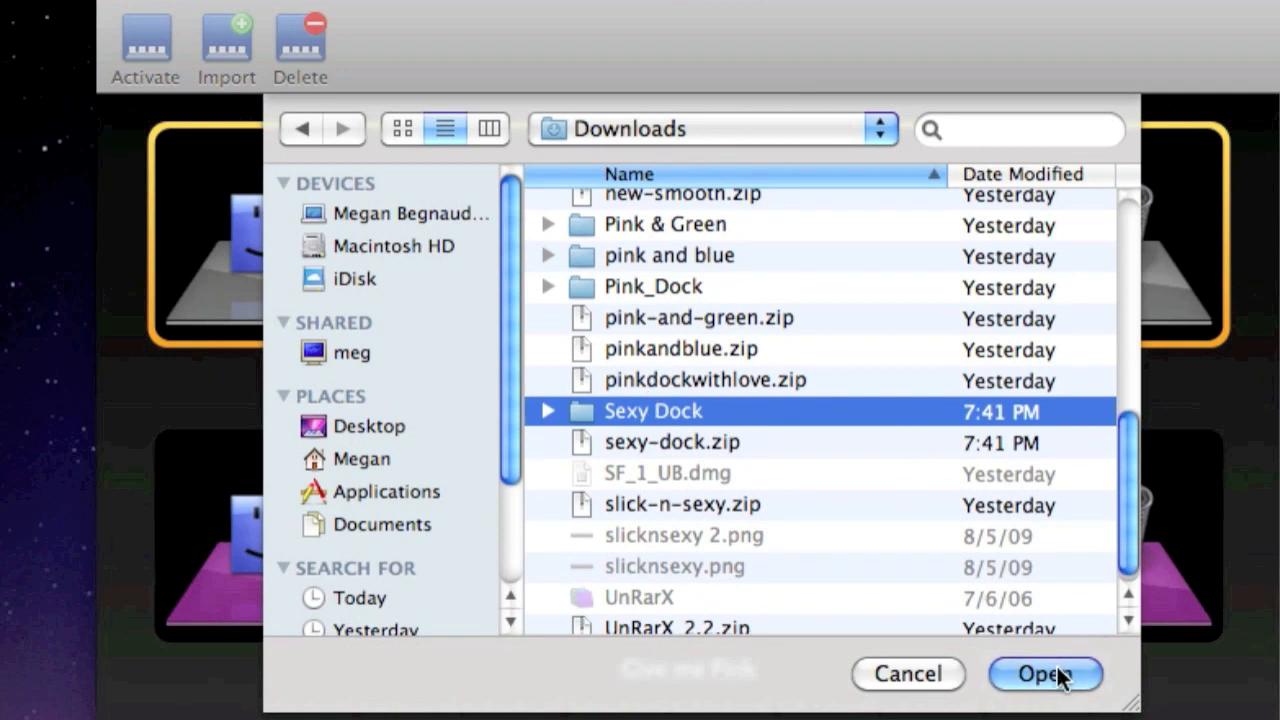
pyautogui.click(1045, 673)
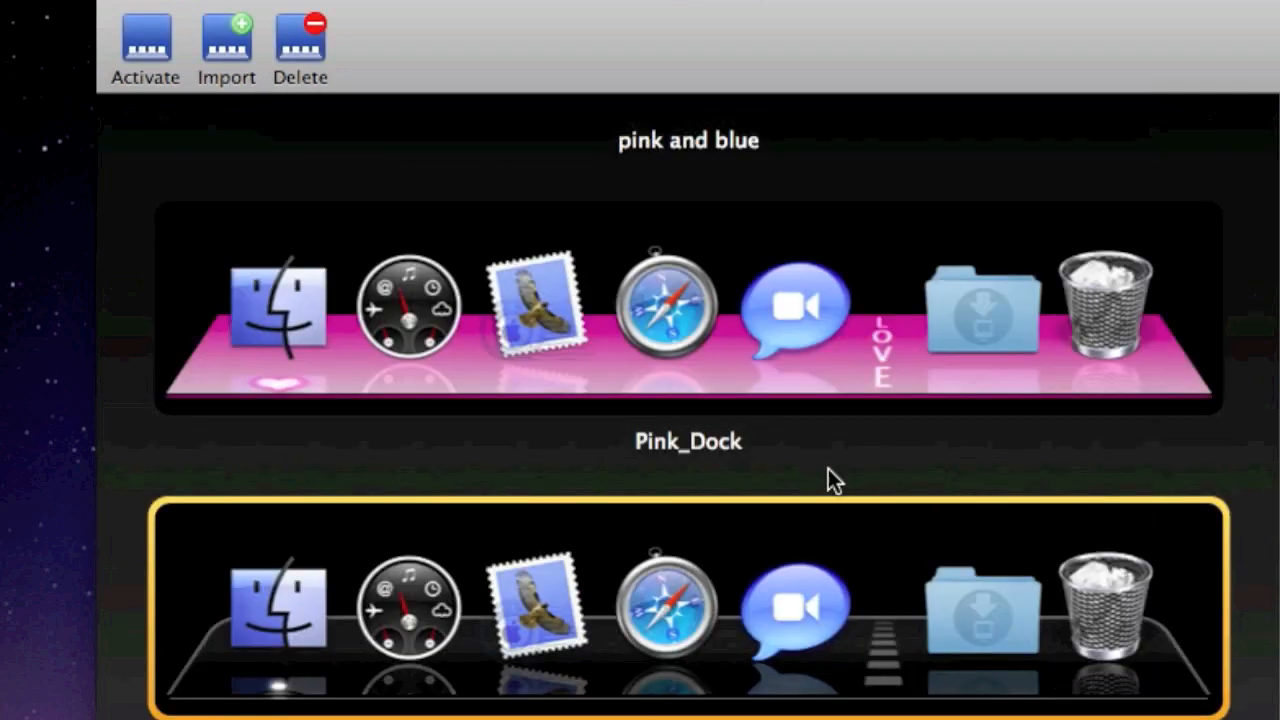
pyautogui.moveTo(640, 530)
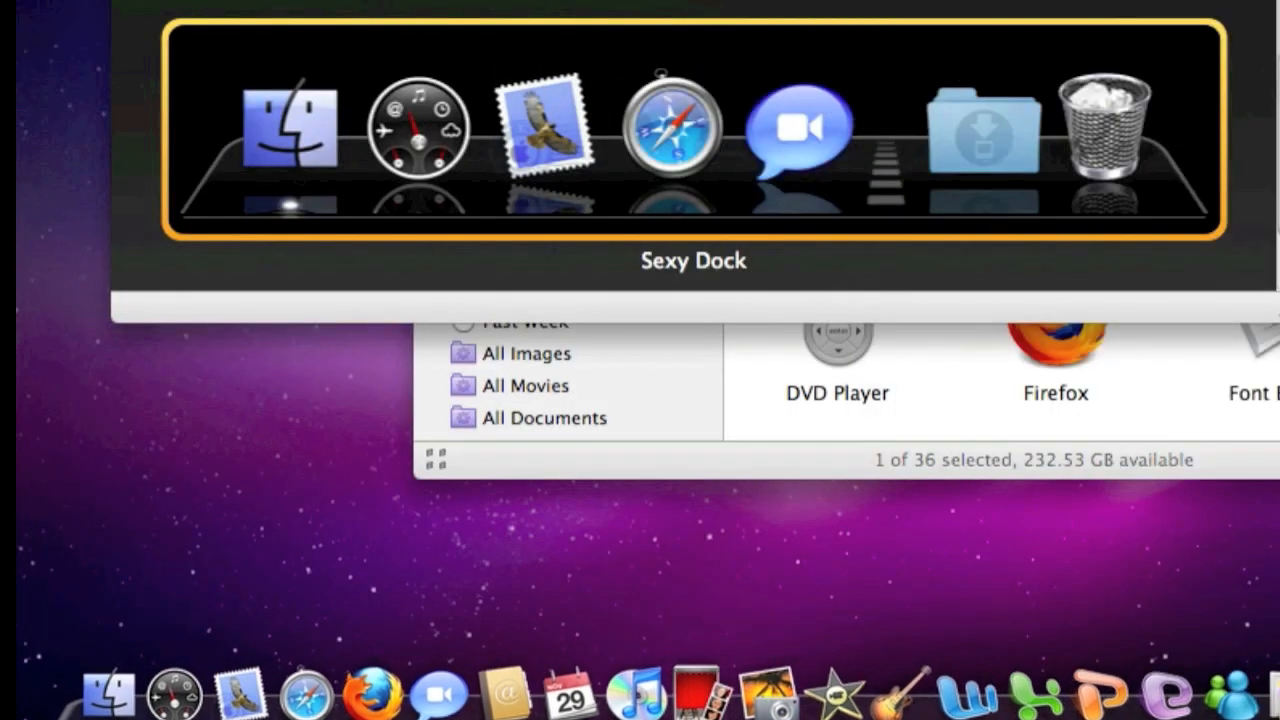
pyautogui.moveTo(865, 205)
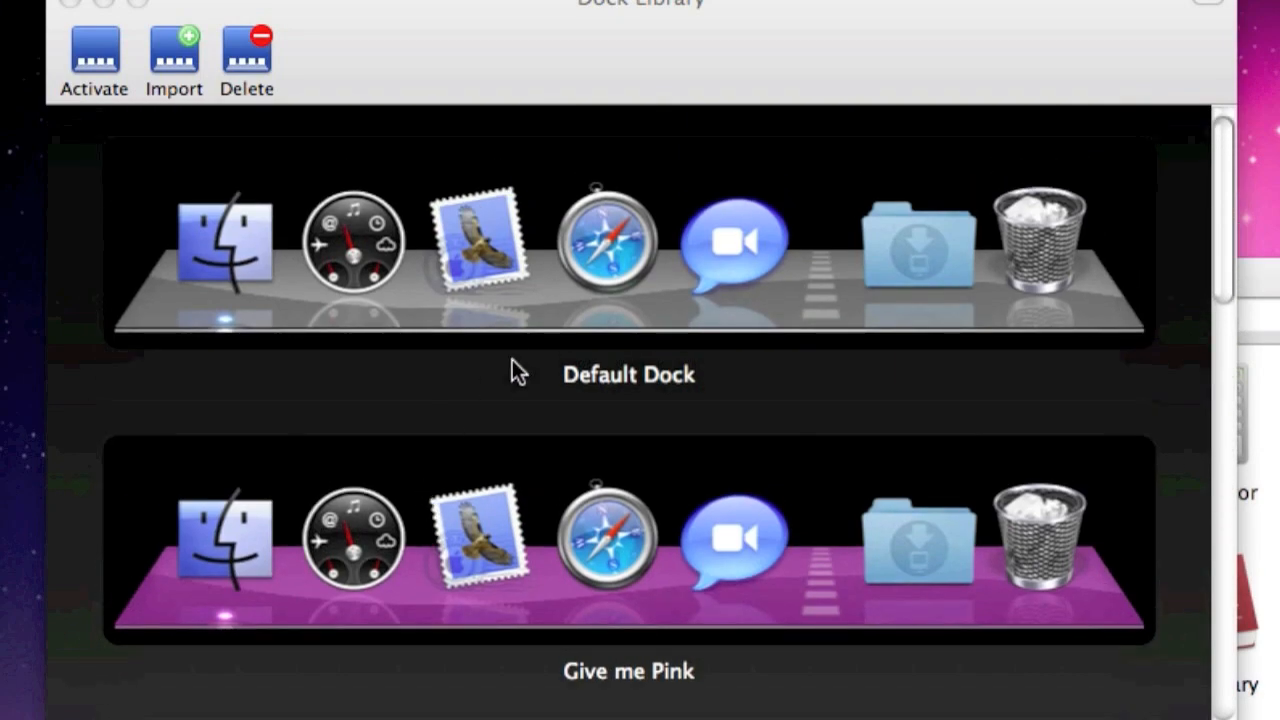
# Step: Select the Default Dock entry in Dock Library's theme list
pyautogui.click(628, 245)
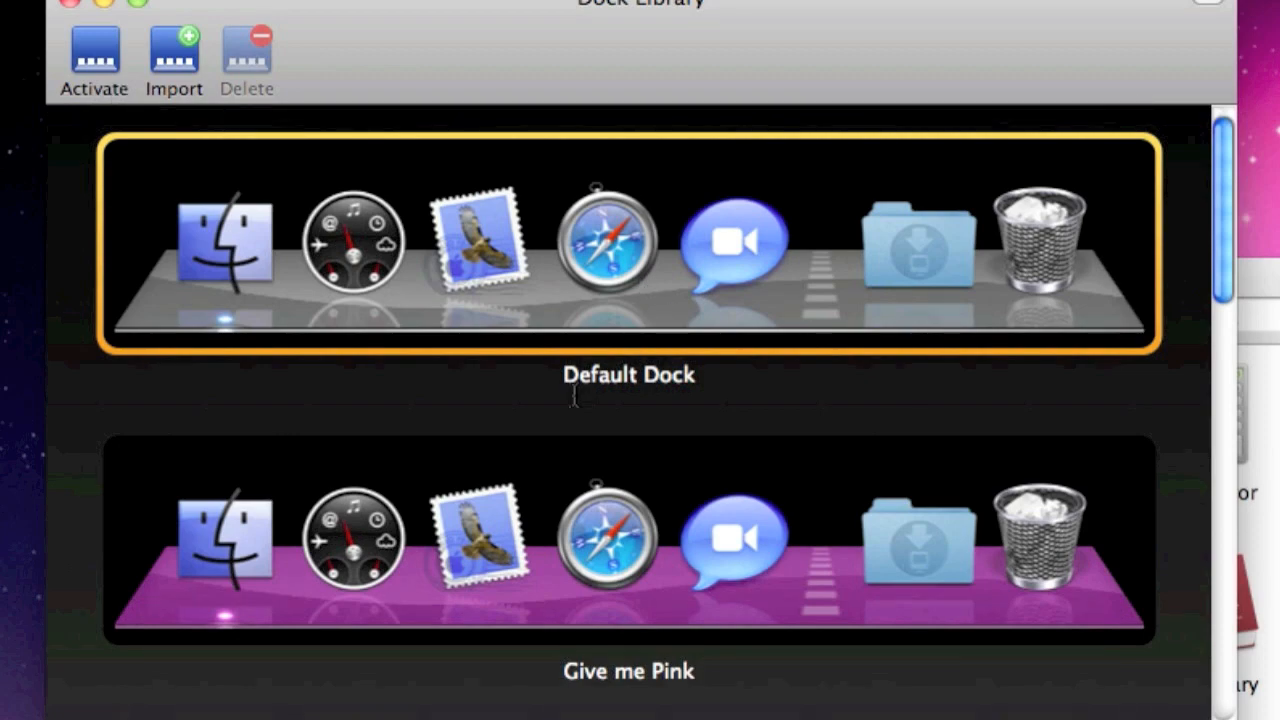
pyautogui.moveTo(295, 458)
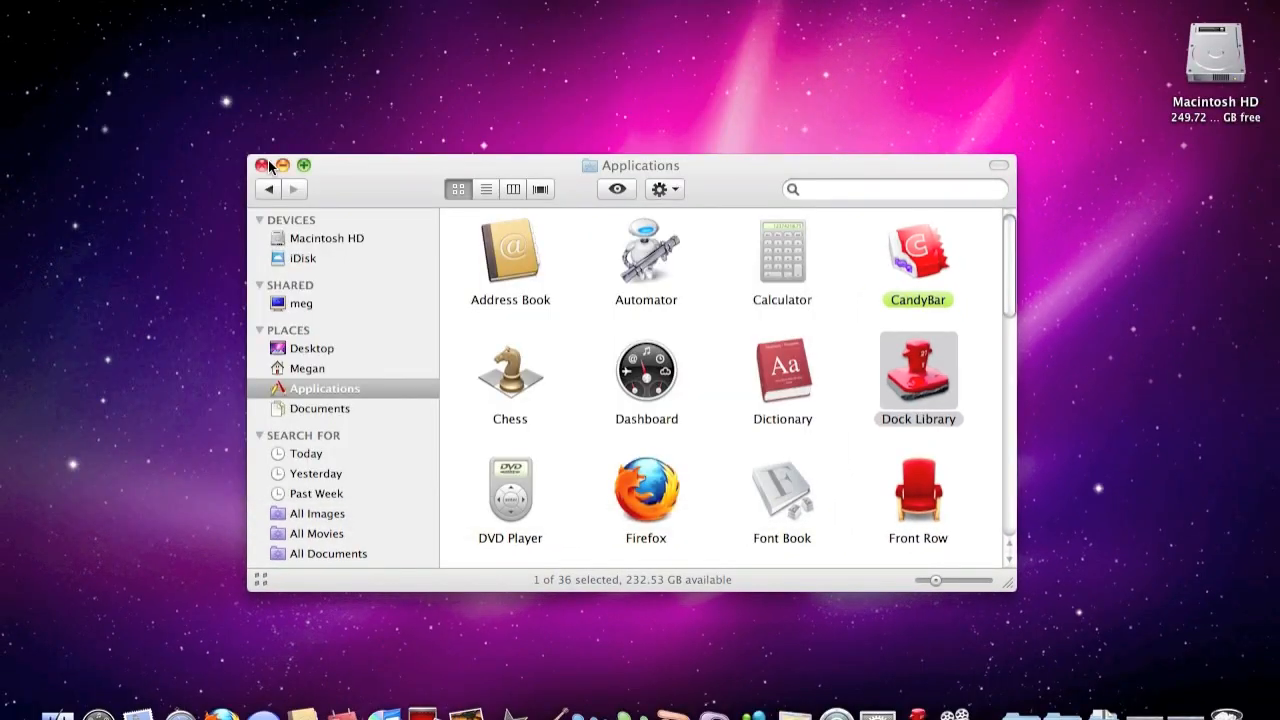
# Step: Close the Applications Finder window to leave only the desktop
pyautogui.click(262, 165)
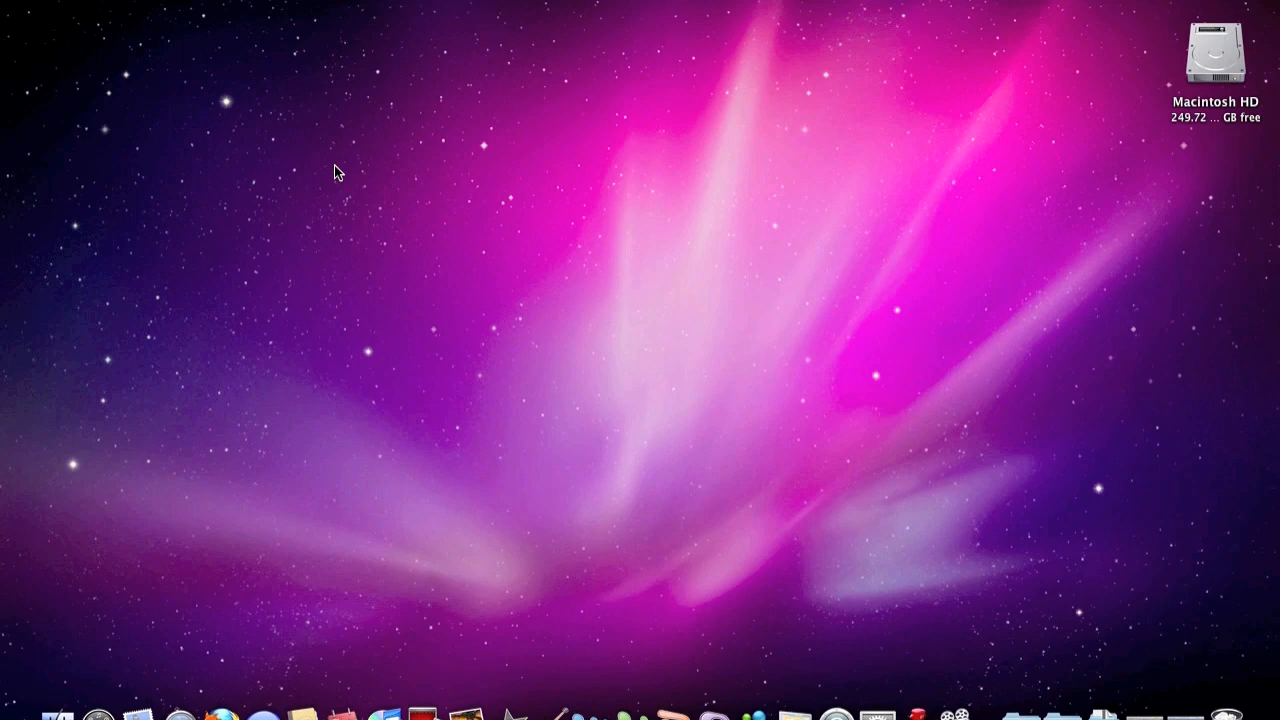
pyautogui.moveTo(695, 22)
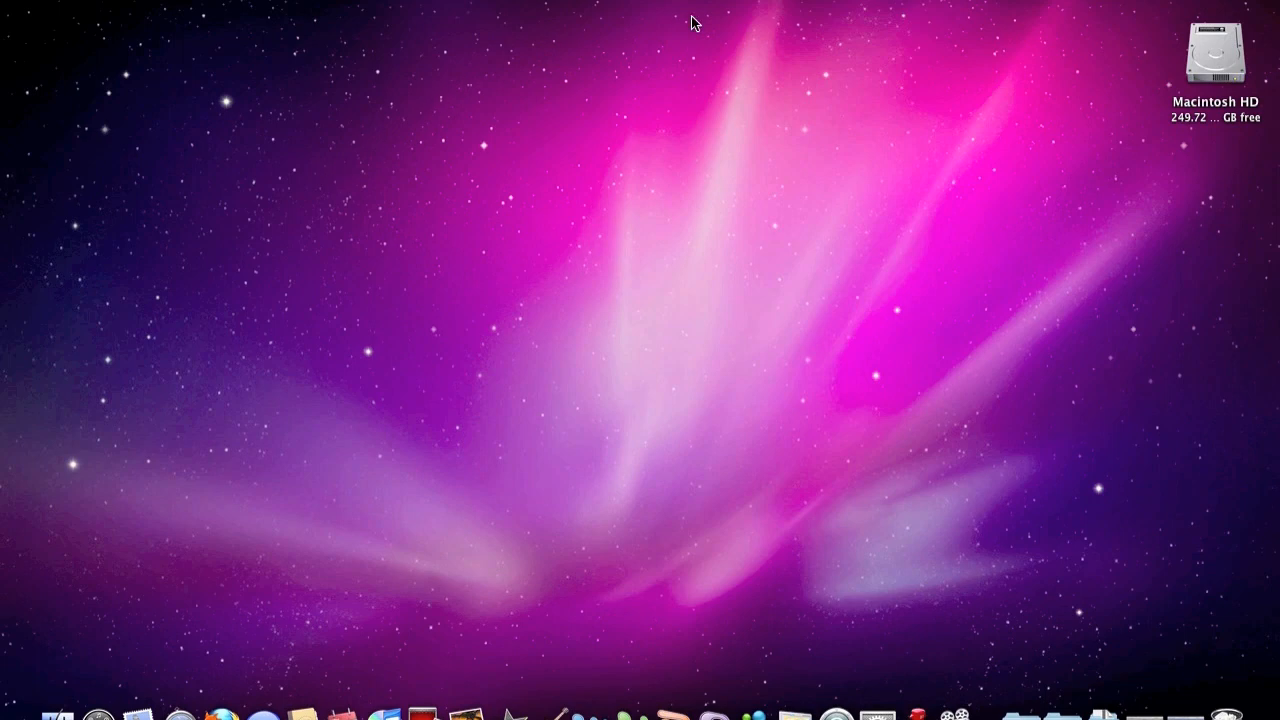